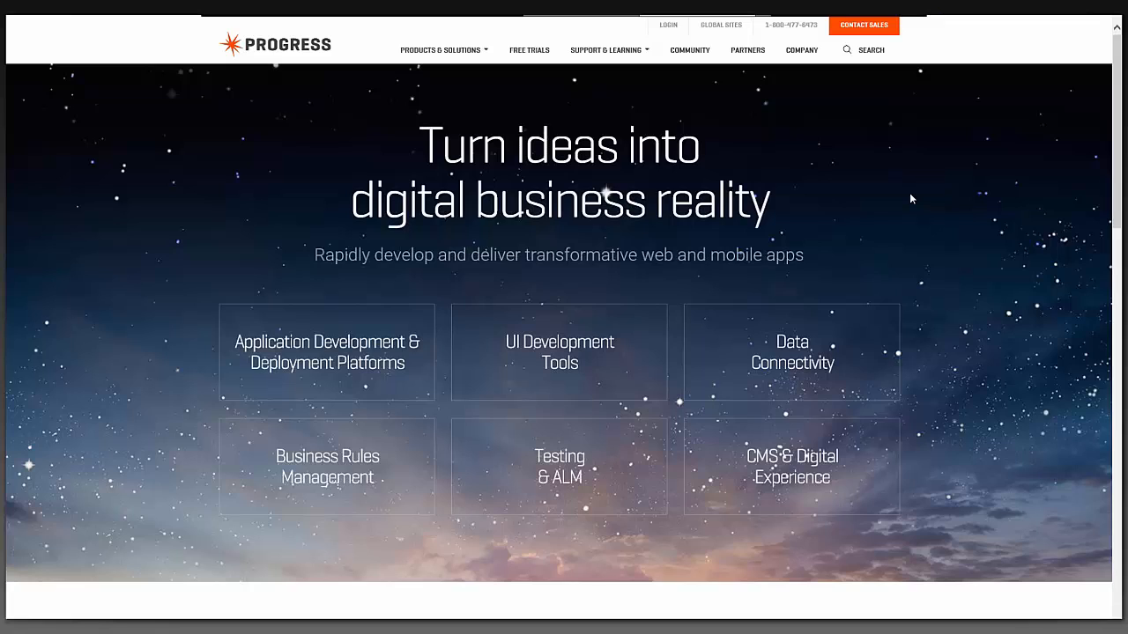
{"action": "mouse_move", "coordinate": [482, 55]}
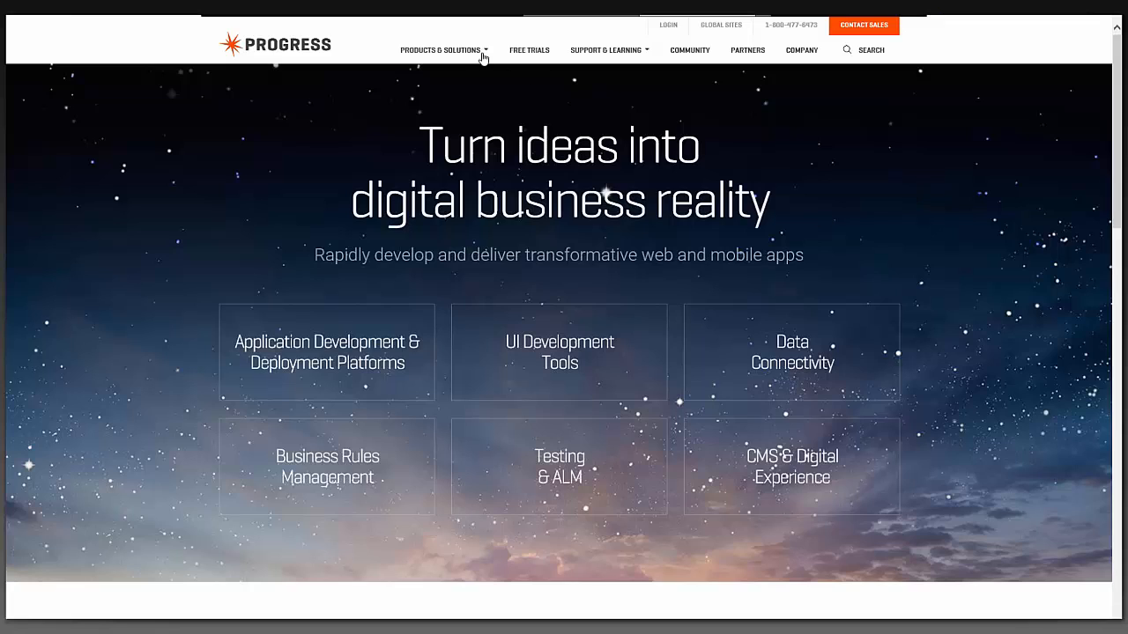
Navigate from DataDirect Connectors through Big Data to the MongoDB ODBC connector page
{"action": "left_click", "coordinate": [443, 49]}
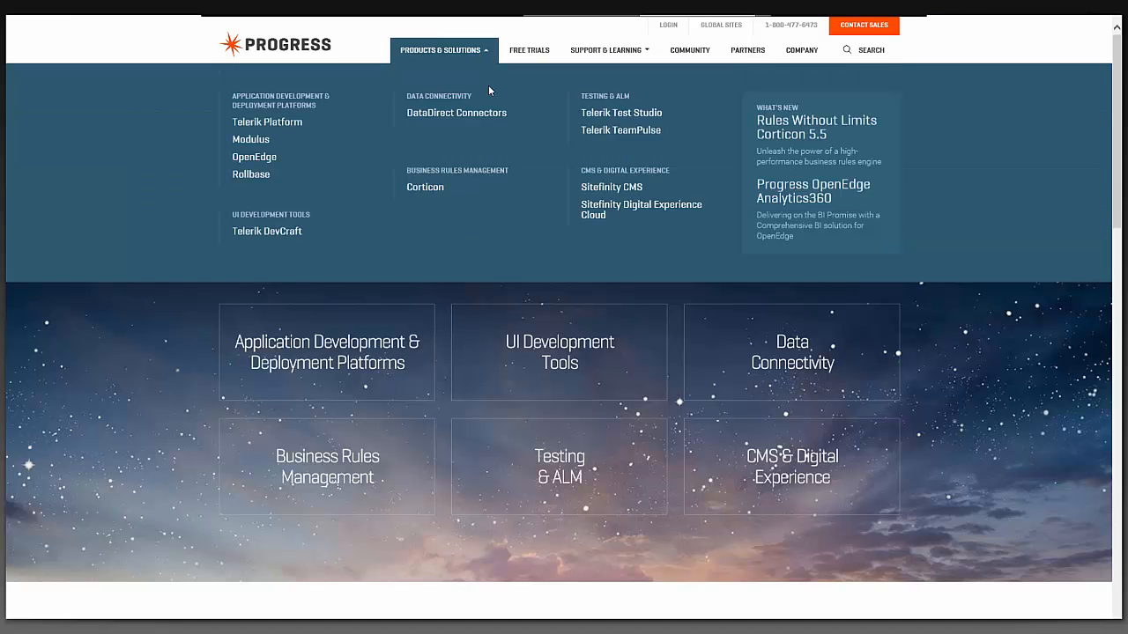
{"action": "left_click", "coordinate": [456, 113]}
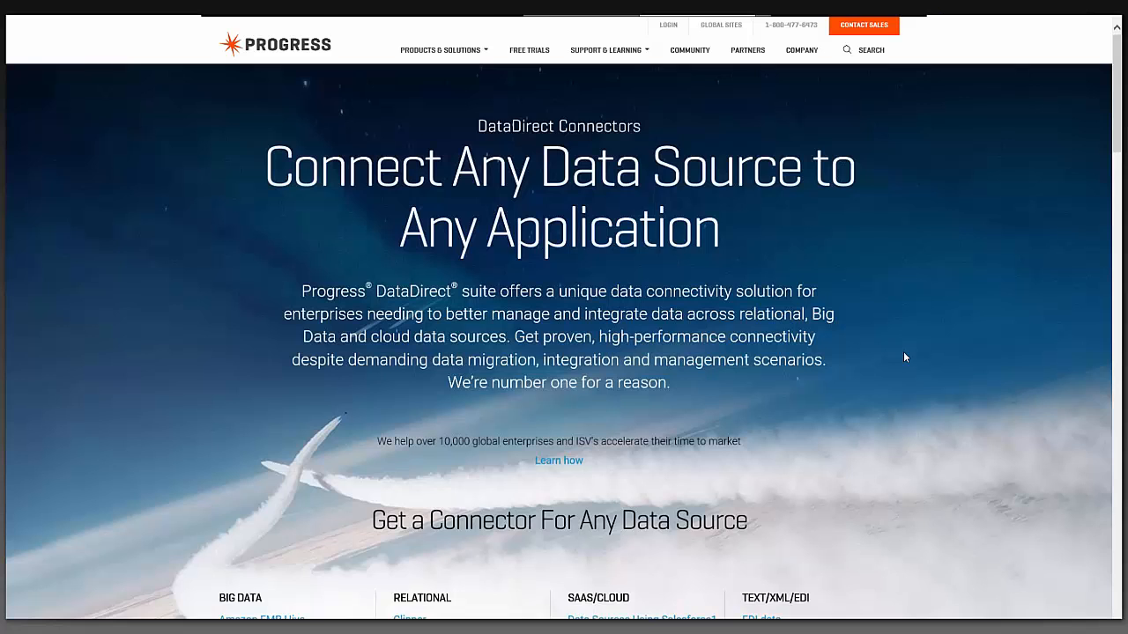
{"action": "scroll", "scroll_direction": "down", "scroll_amount": 3}
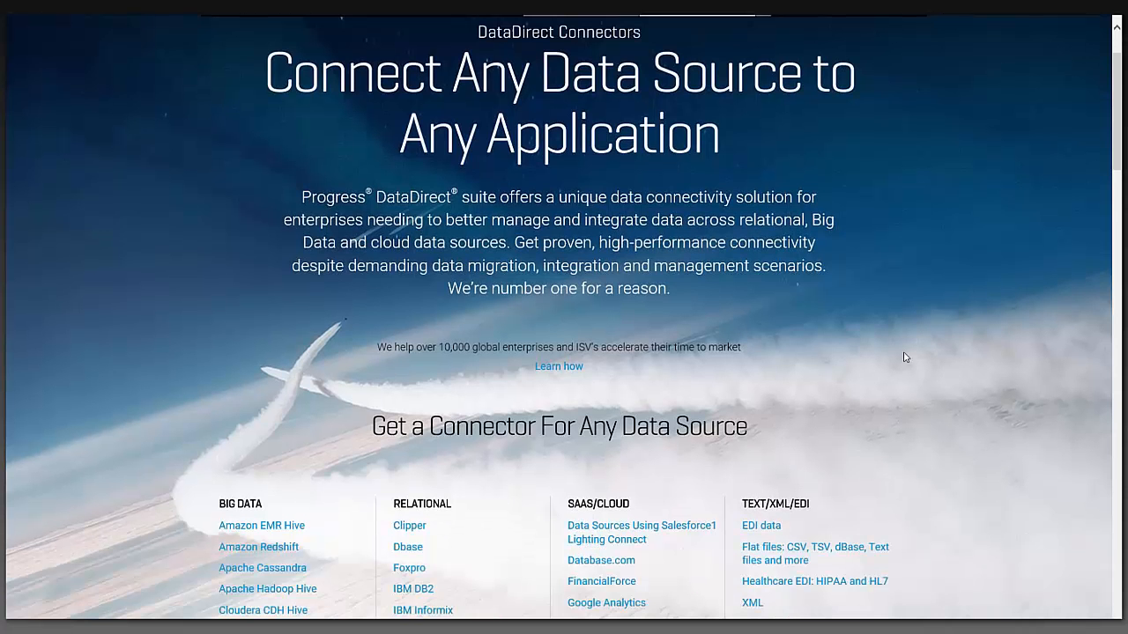
{"action": "scroll", "scroll_direction": "down", "scroll_amount": 3}
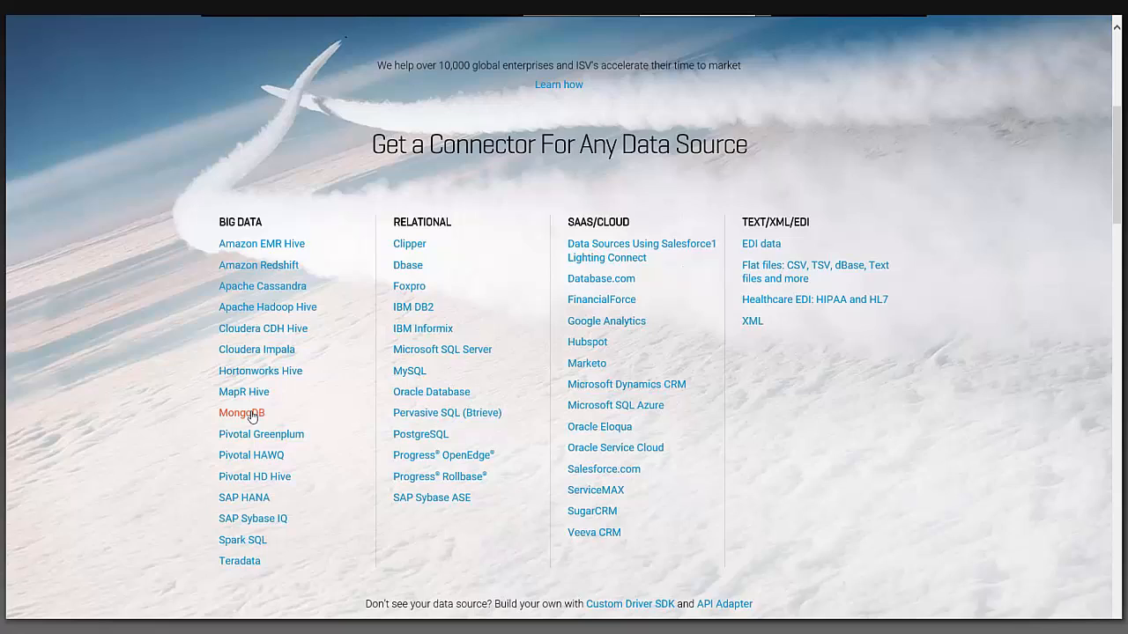
{"action": "left_click", "coordinate": [243, 412]}
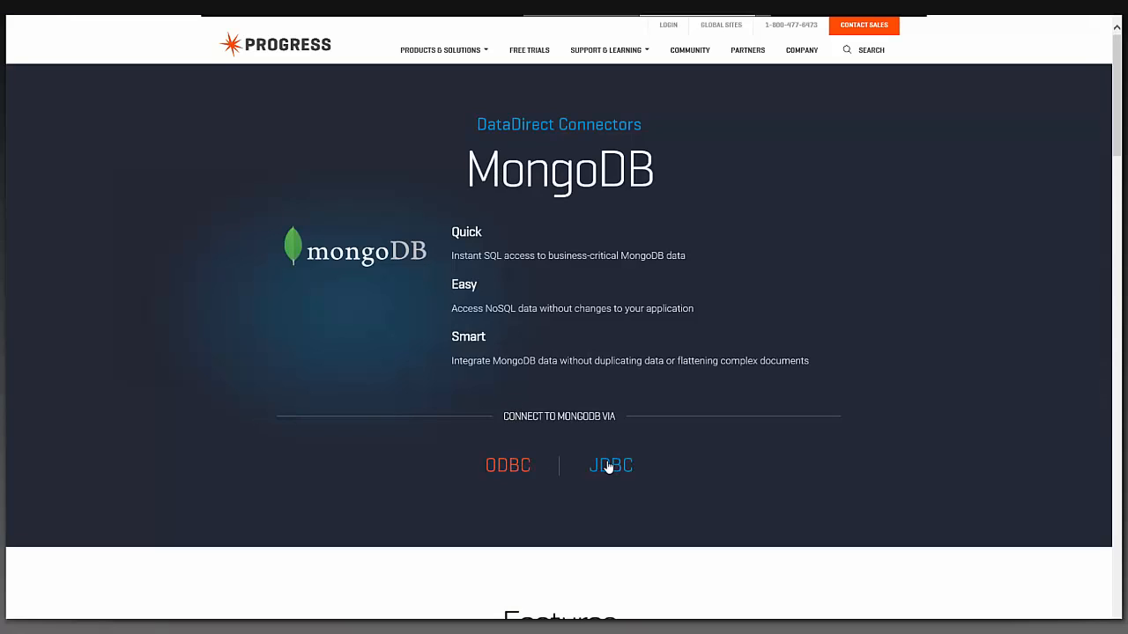
{"action": "mouse_move", "coordinate": [508, 466]}
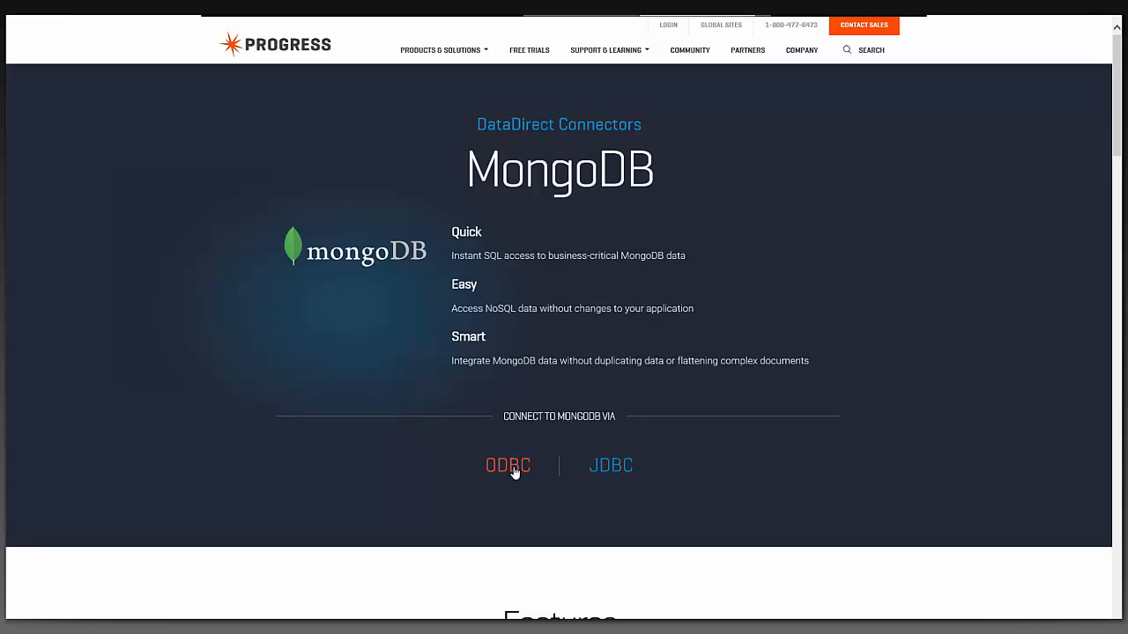
{"action": "left_click", "coordinate": [507, 465]}
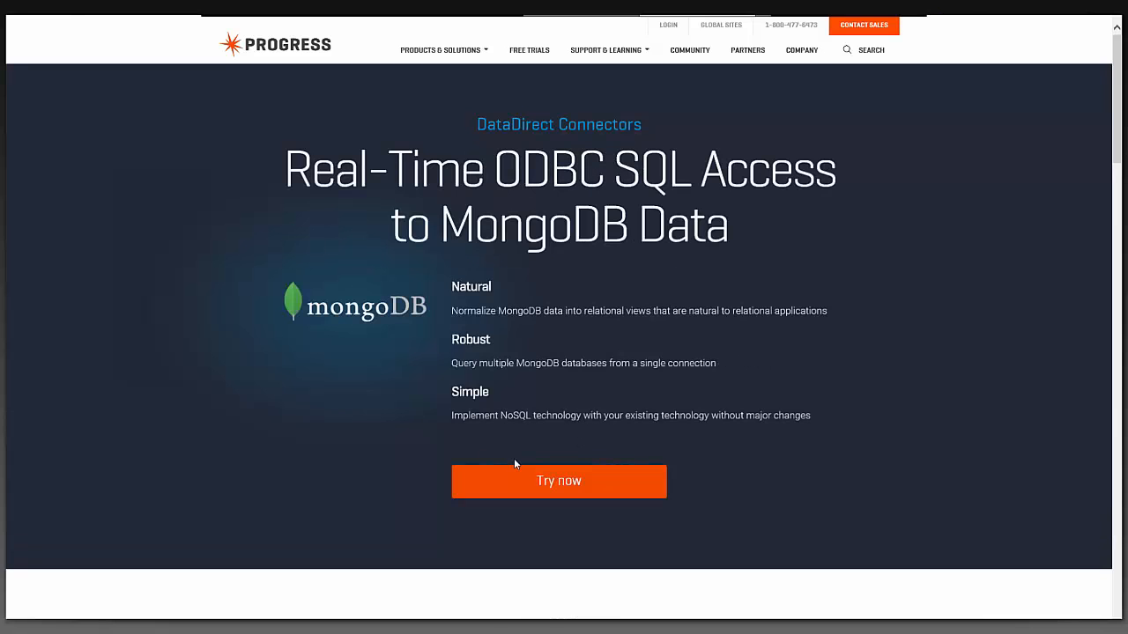
Fill the Try now registration form, agree to the EULA, and submit it
{"action": "left_click", "coordinate": [558, 481]}
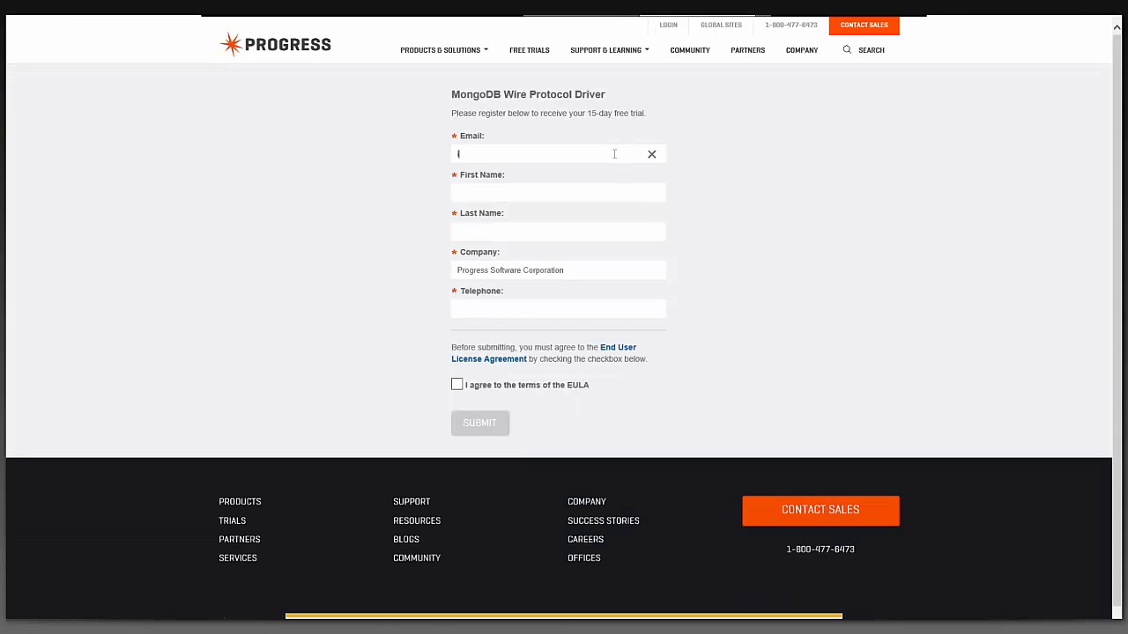
{"action": "type", "text": "111111111"}
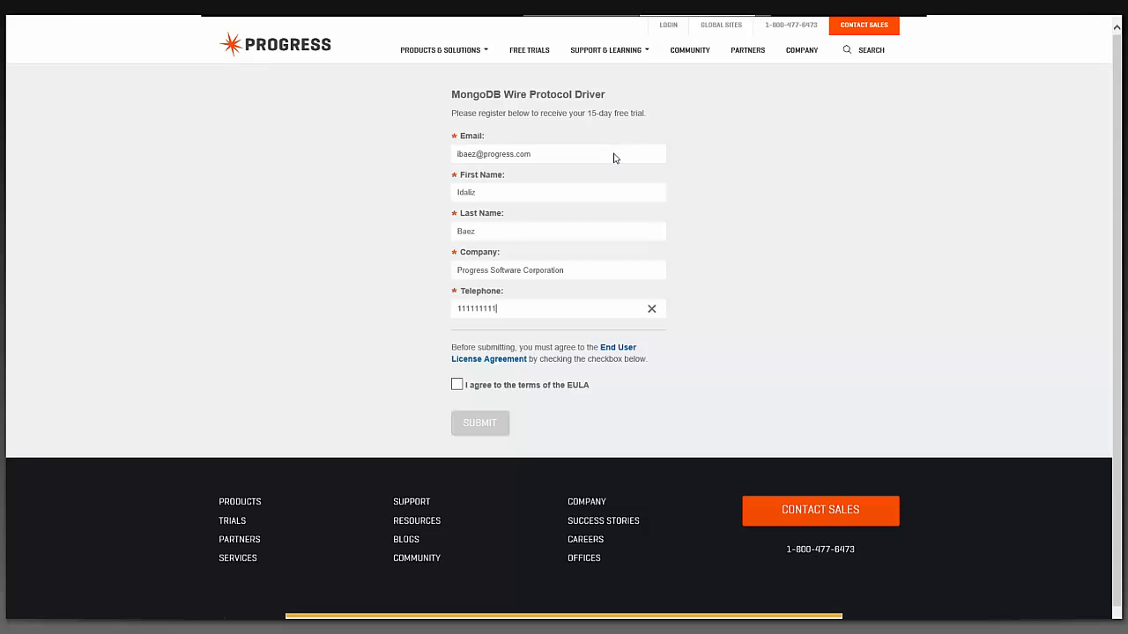
{"action": "left_click", "coordinate": [457, 384]}
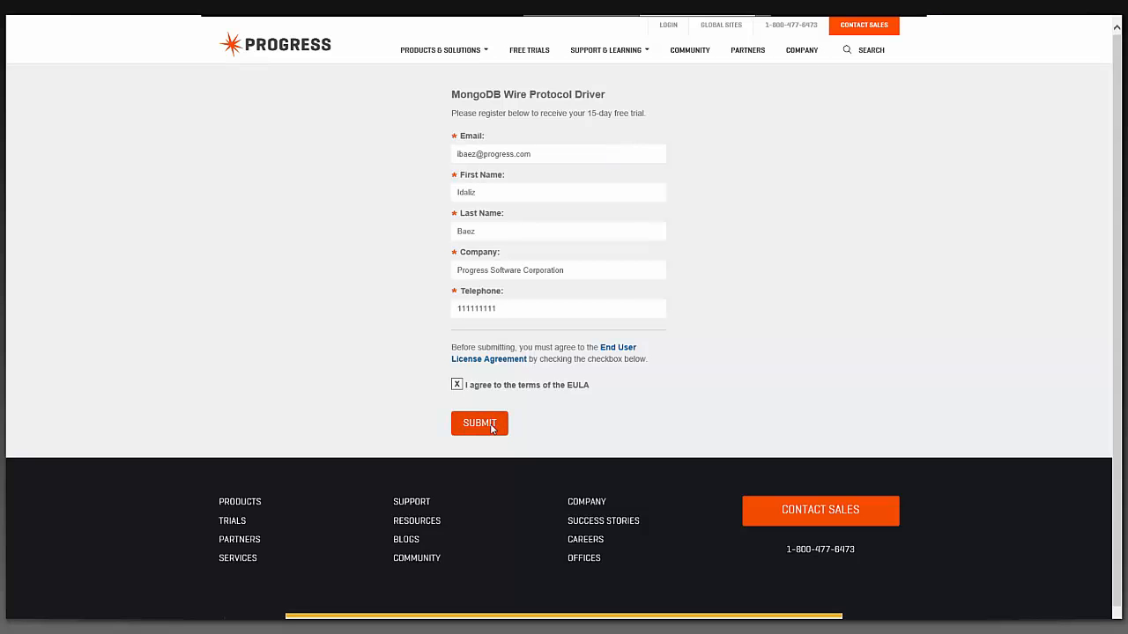
{"action": "mouse_move", "coordinate": [769, 550]}
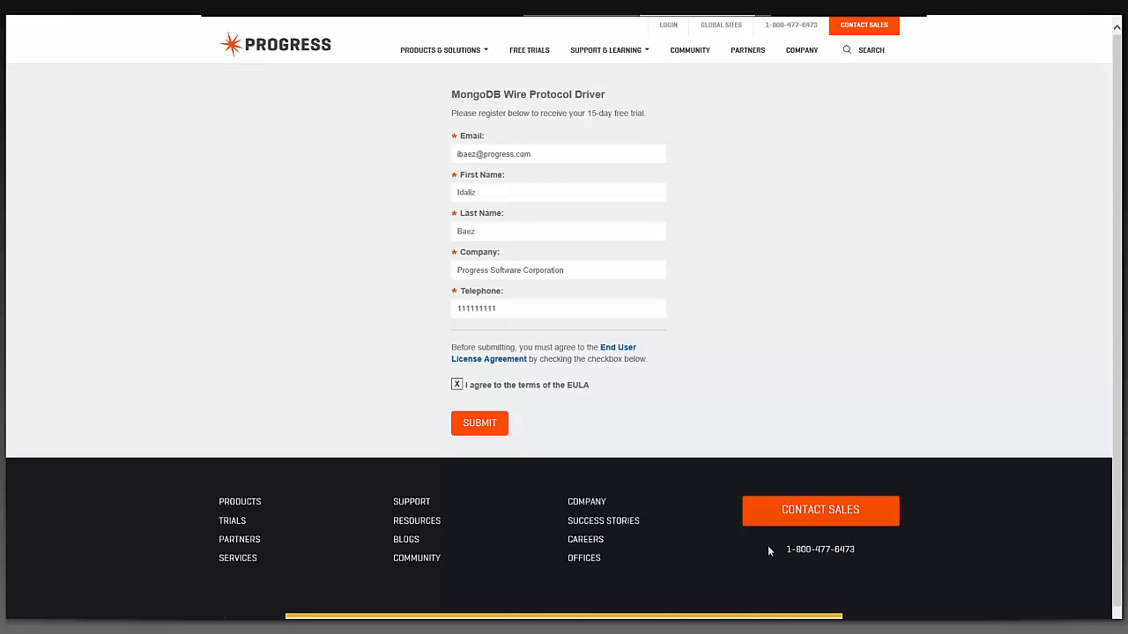
{"action": "left_click", "coordinate": [479, 423]}
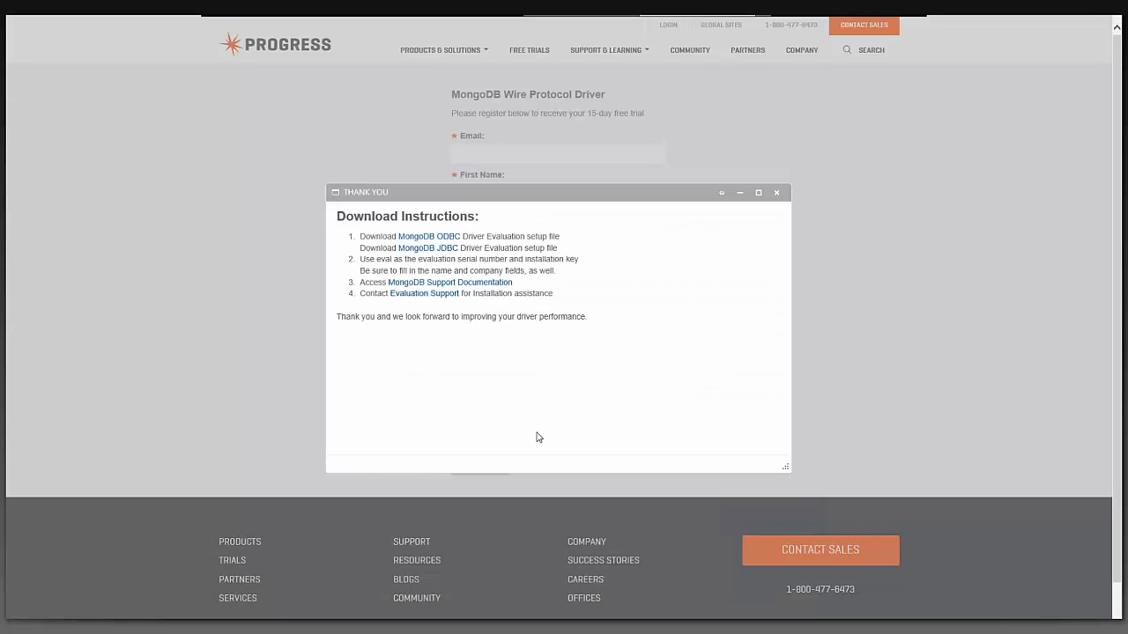
{"action": "mouse_move", "coordinate": [445, 239]}
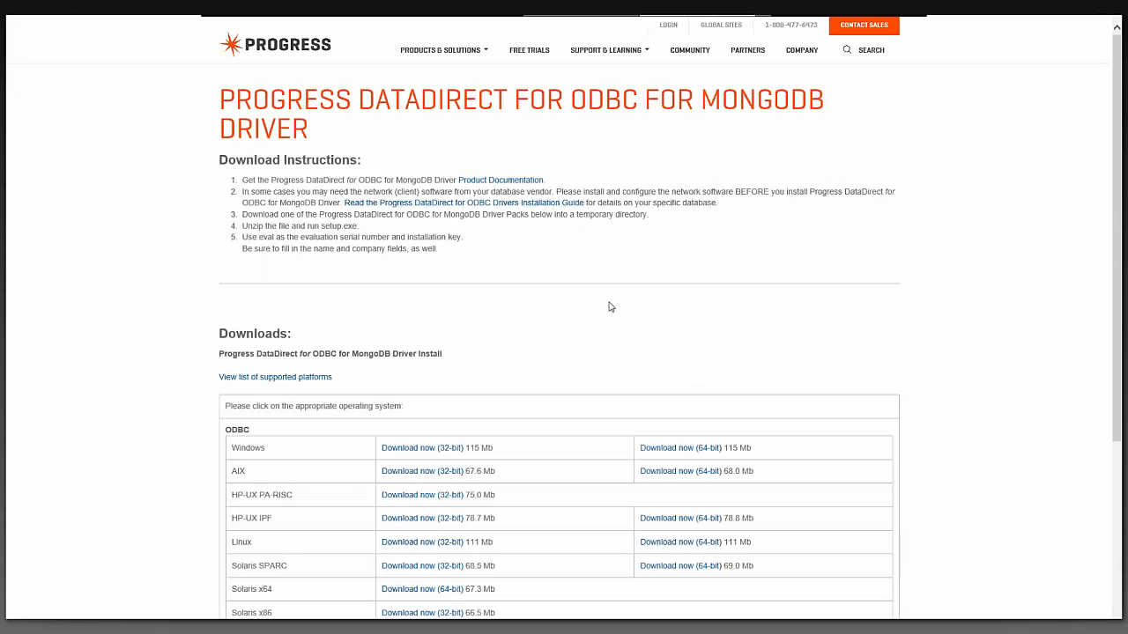
Start the 'Download now (32-bit)' Windows driver download from the Downloads section
{"action": "scroll", "scroll_direction": "down", "scroll_amount": 3}
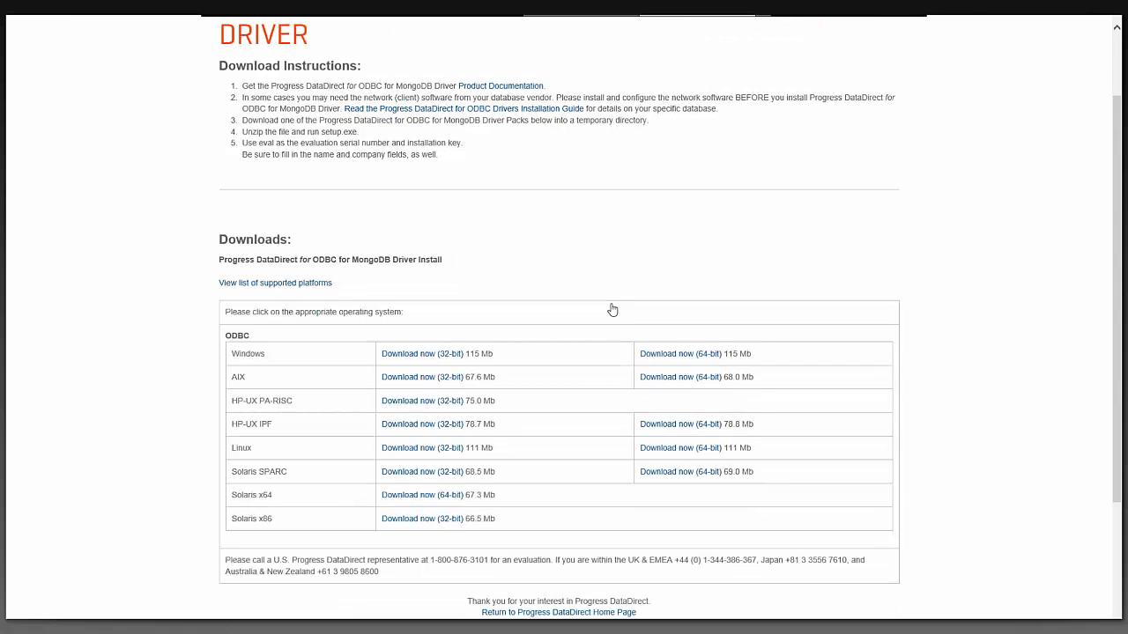
{"action": "mouse_move", "coordinate": [616, 308]}
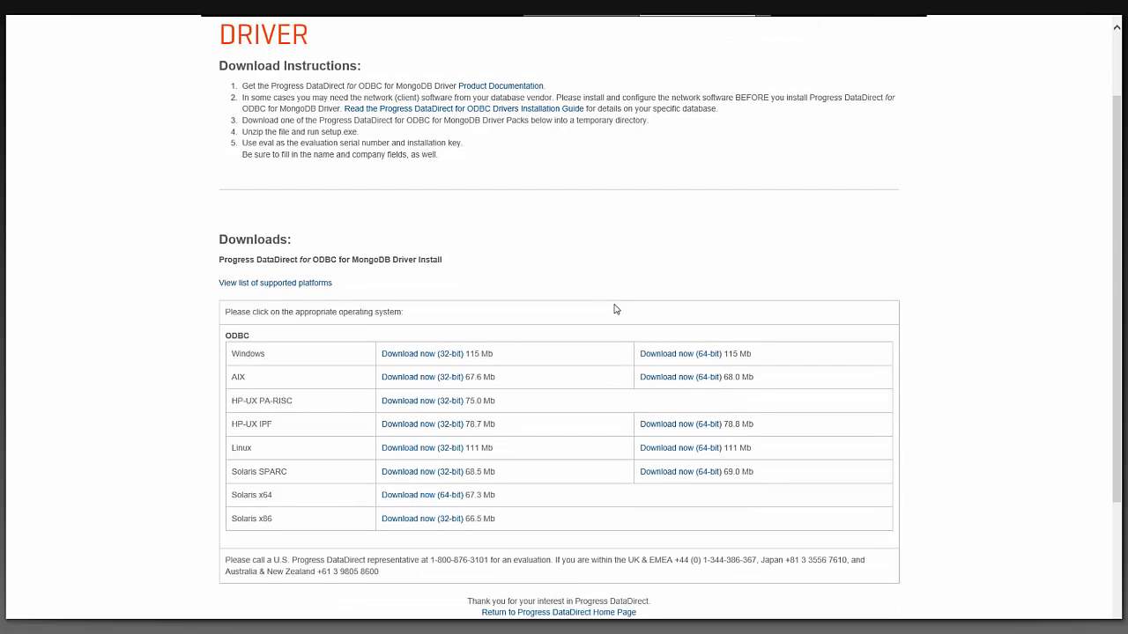
{"action": "mouse_move", "coordinate": [581, 309]}
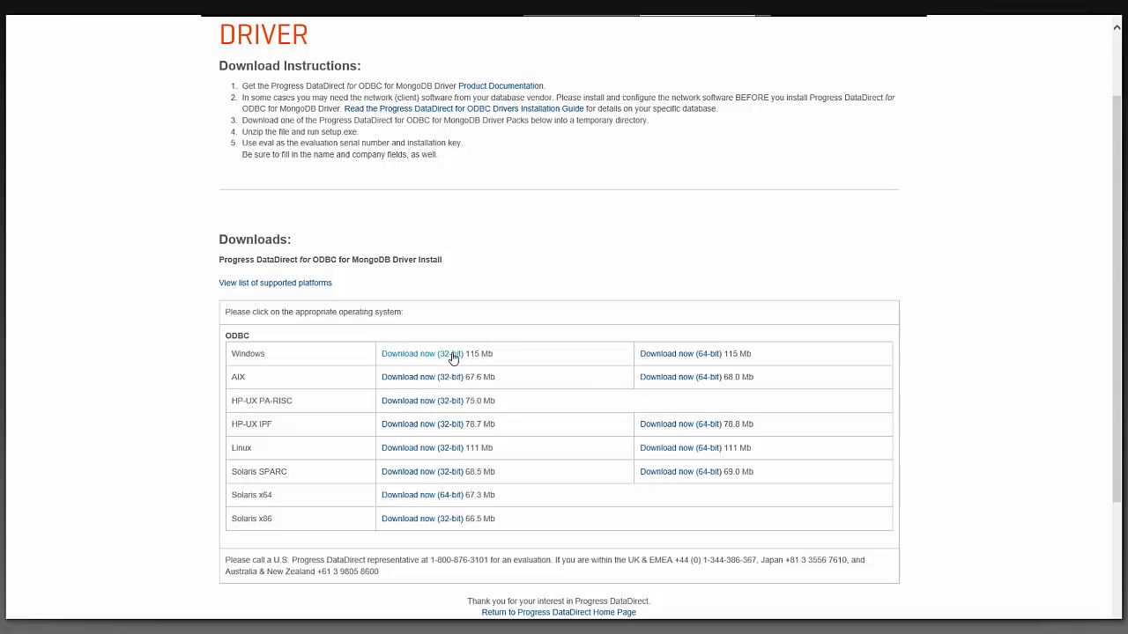
{"action": "mouse_move", "coordinate": [717, 315]}
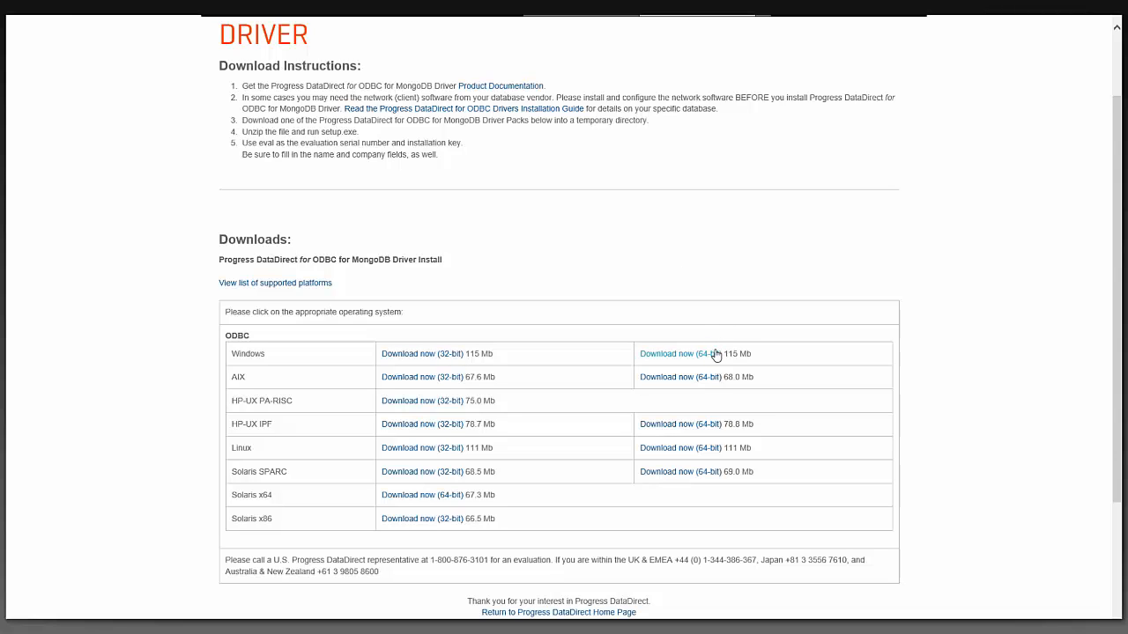
{"action": "mouse_move", "coordinate": [608, 264]}
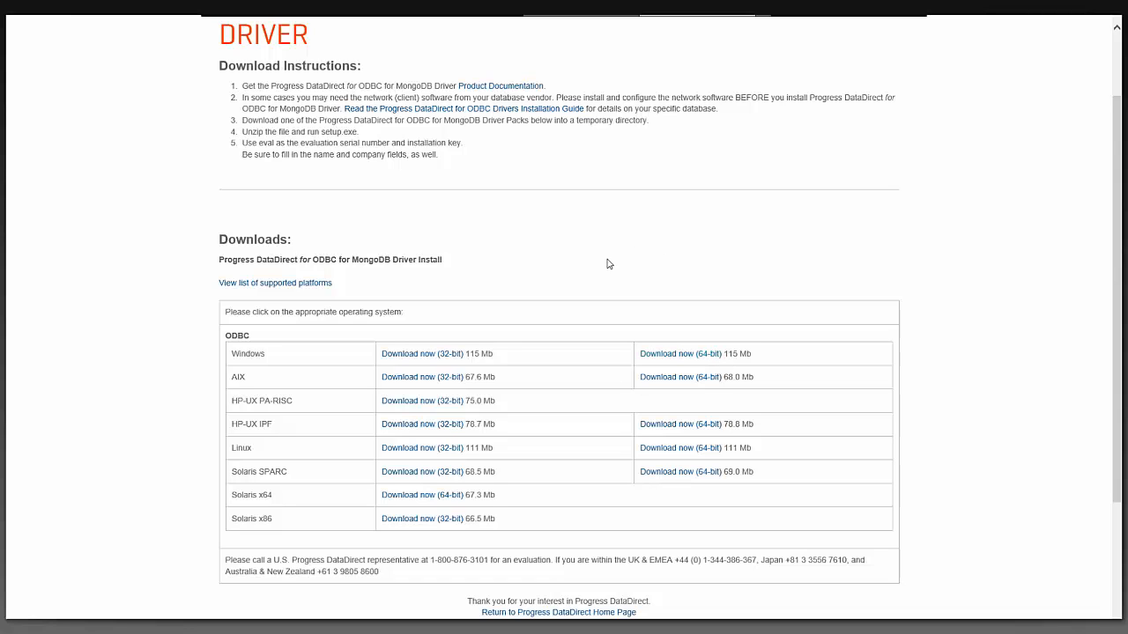
{"action": "mouse_move", "coordinate": [421, 353]}
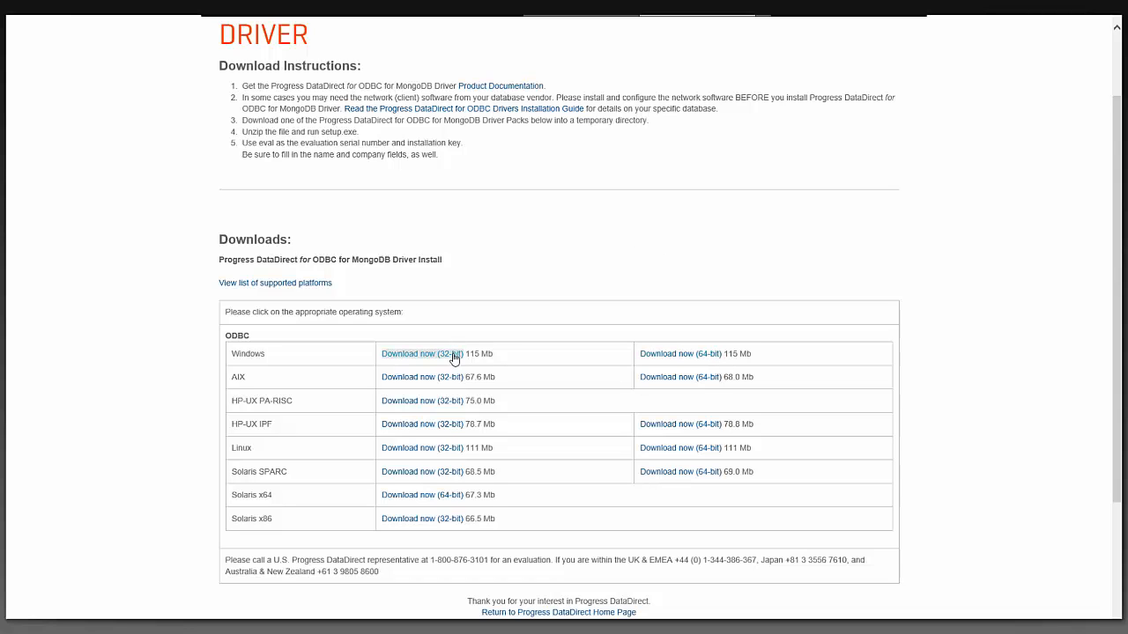
{"action": "left_click", "coordinate": [420, 353]}
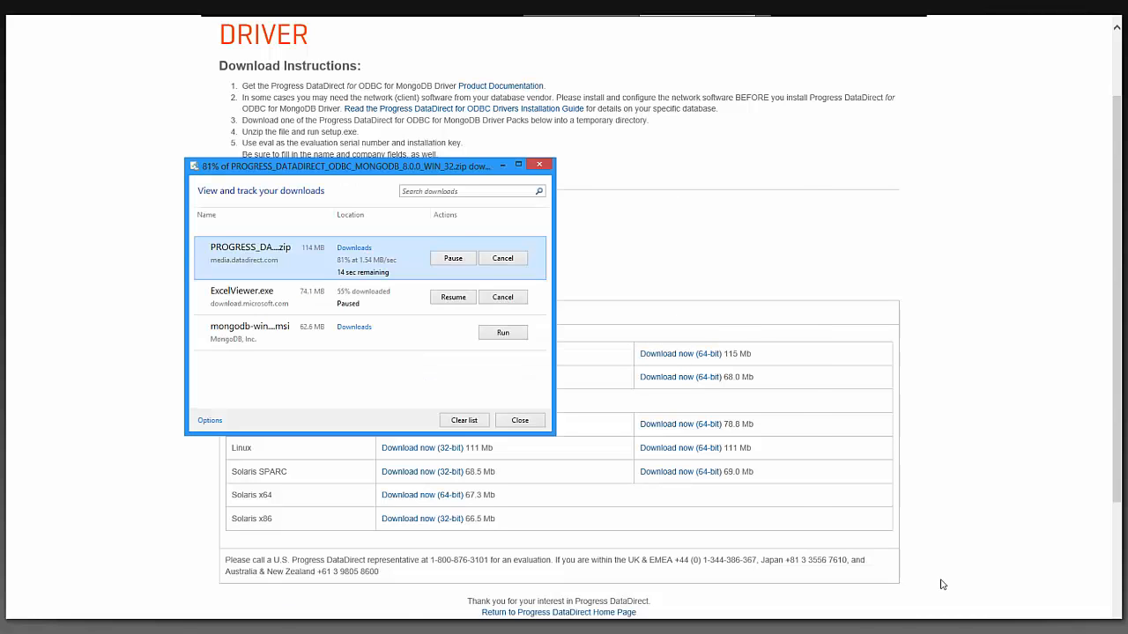
Extract the PROGRESS_DATADIRECT zip into its suggested folder and right-click the setup application
{"action": "right_click", "coordinate": [414, 240]}
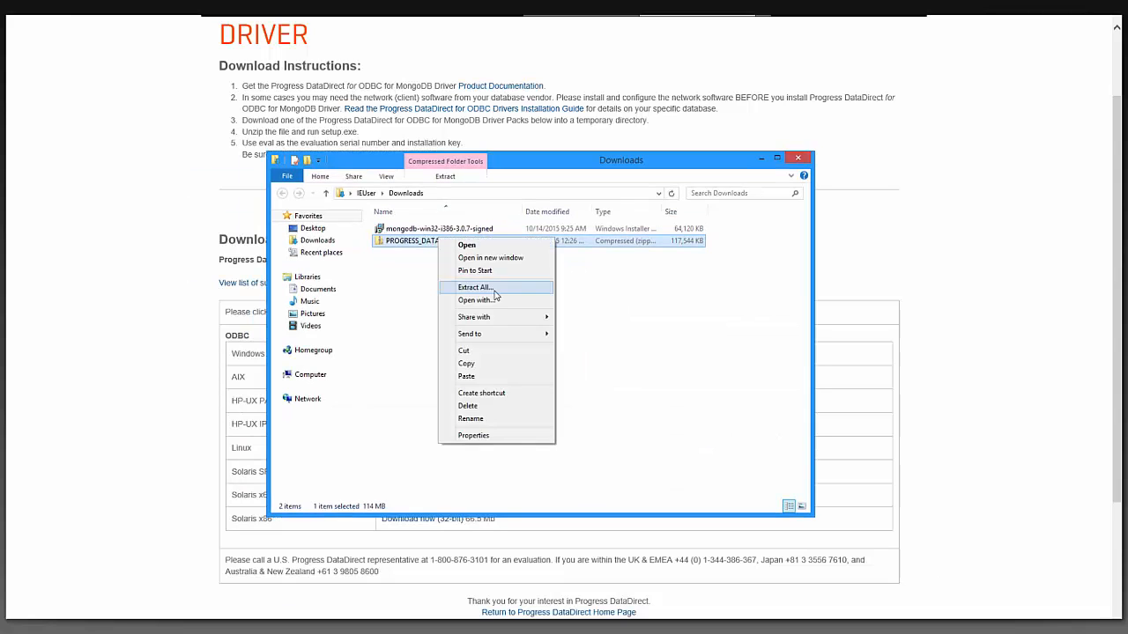
{"action": "left_click", "coordinate": [474, 287]}
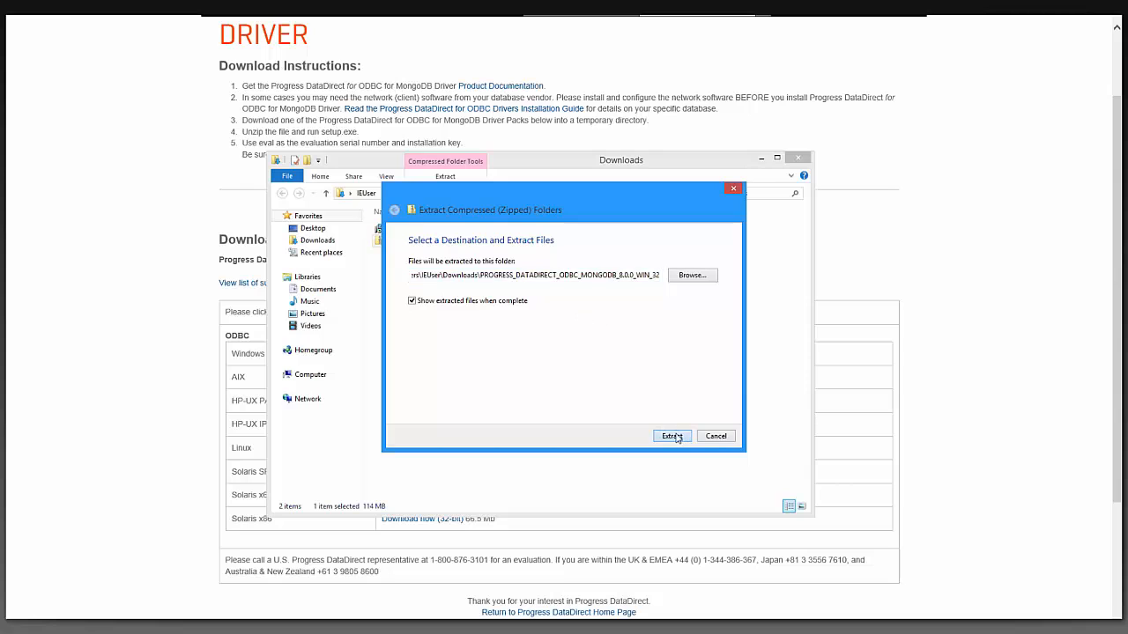
{"action": "left_click", "coordinate": [670, 436]}
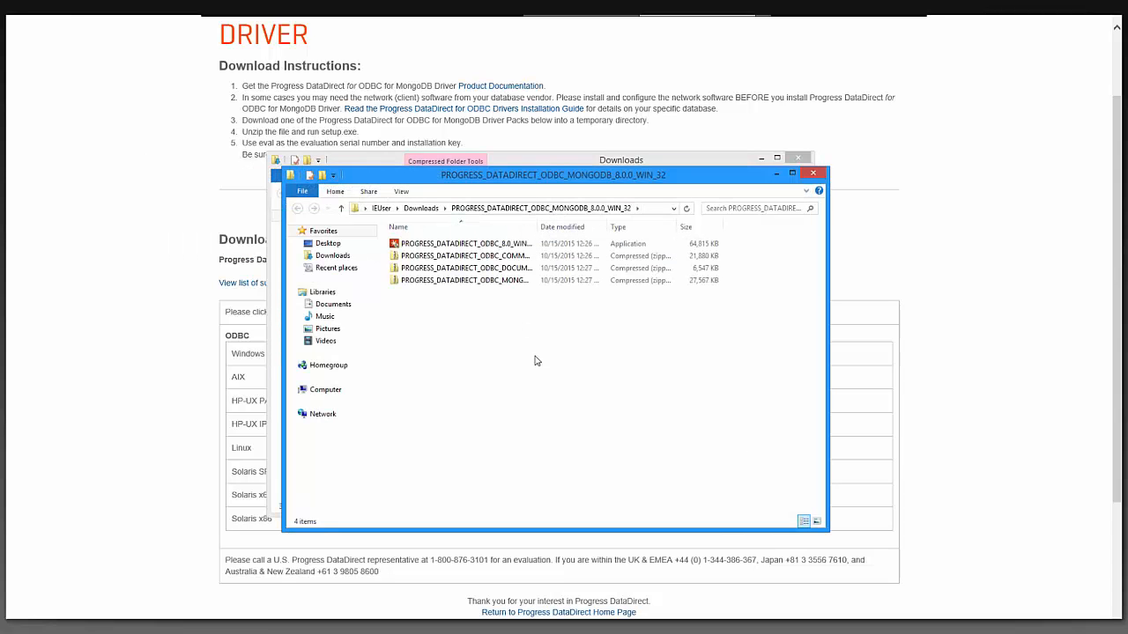
{"action": "right_click", "coordinate": [462, 244]}
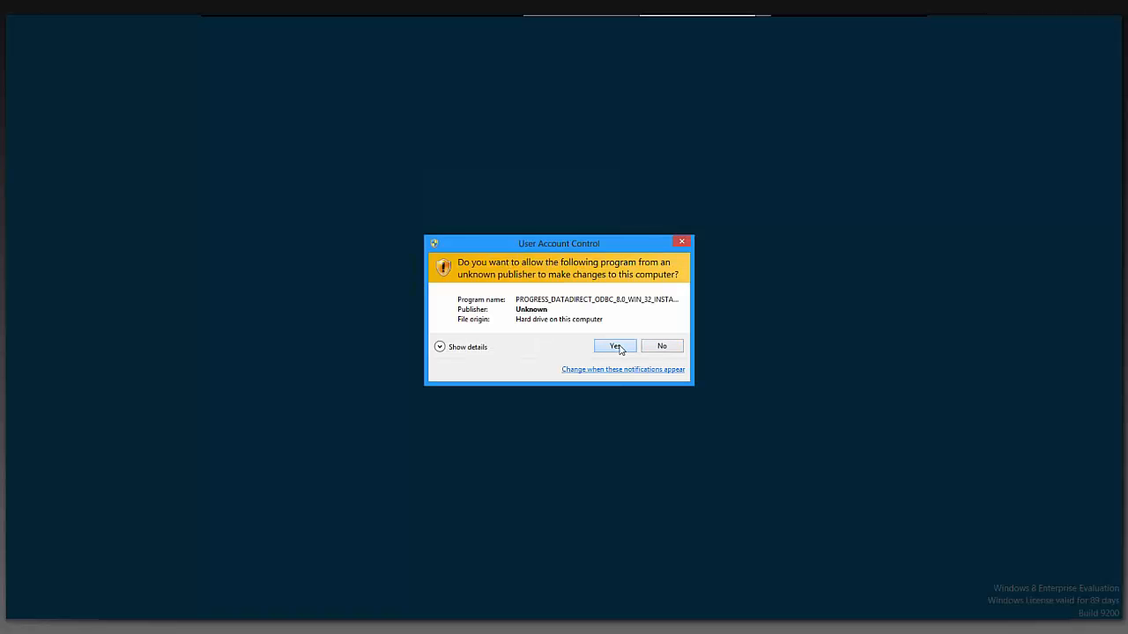
Allow the installer to run, pass the introduction, and accept the license agreement
{"action": "left_click", "coordinate": [615, 345]}
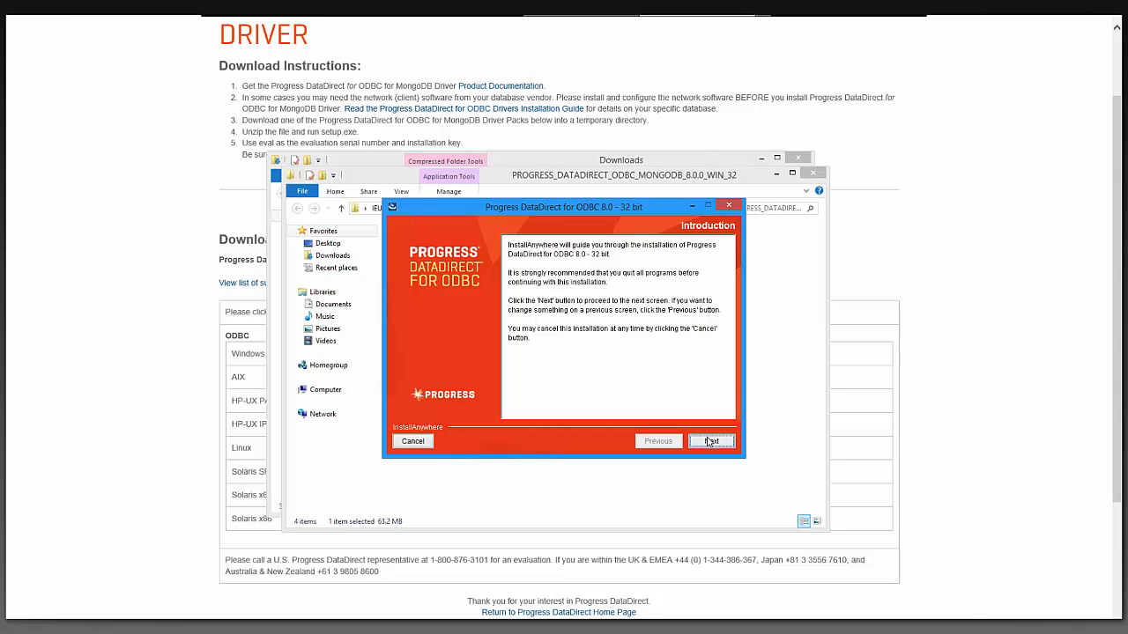
{"action": "left_click", "coordinate": [711, 441]}
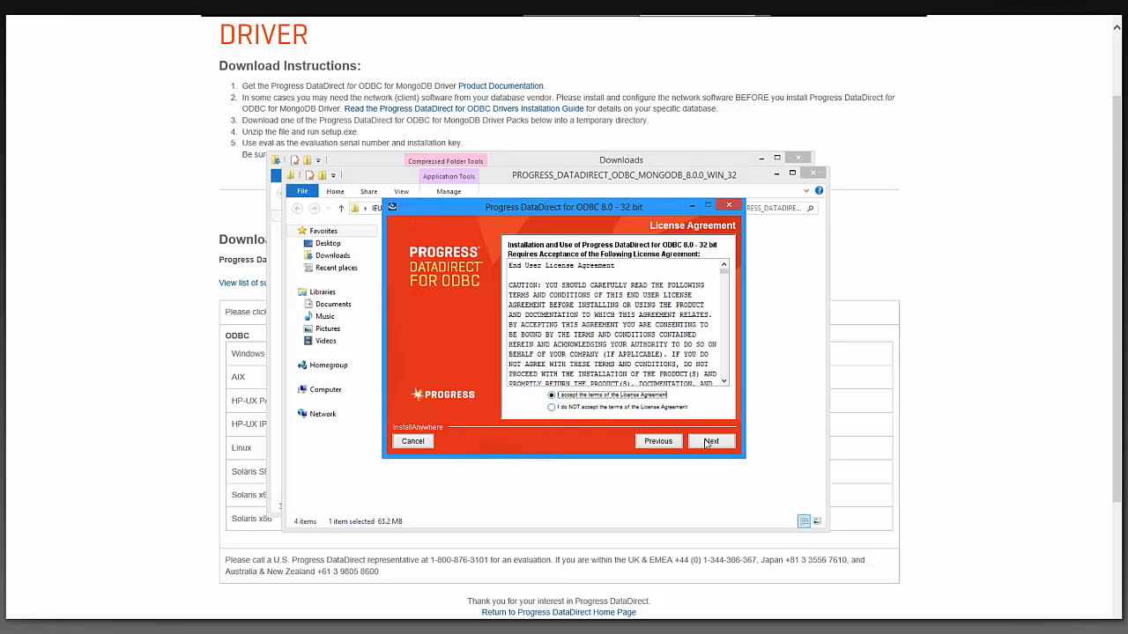
{"action": "left_click", "coordinate": [711, 440]}
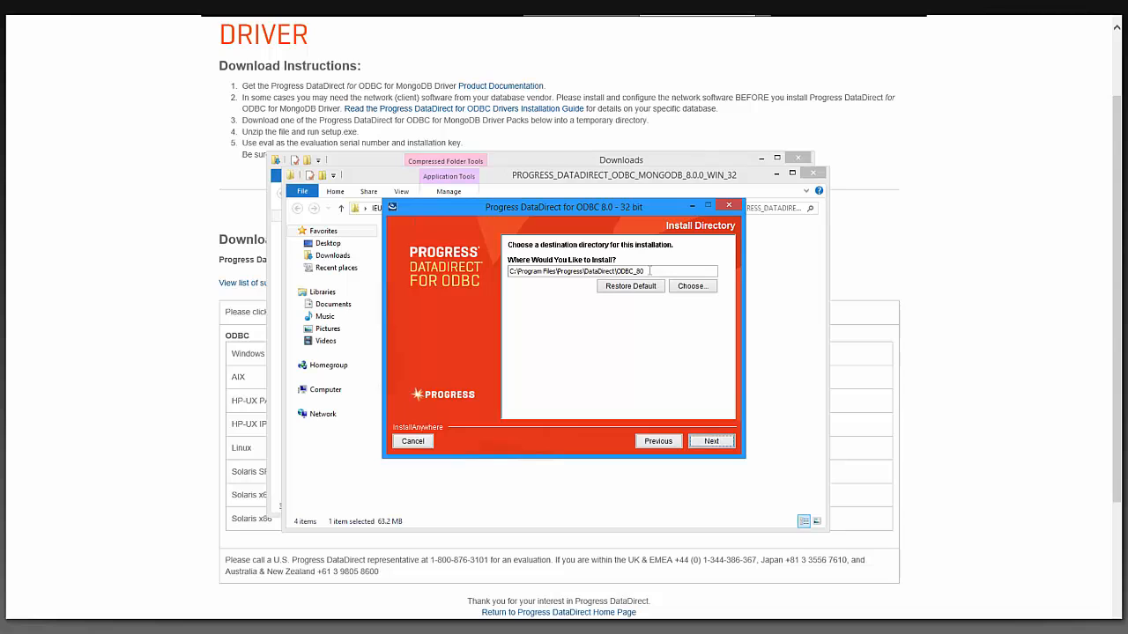
Keep ODBC_80 folder and Evaluation Installation, select MongoDB, skip default data source, then Install
{"action": "left_click", "coordinate": [710, 441]}
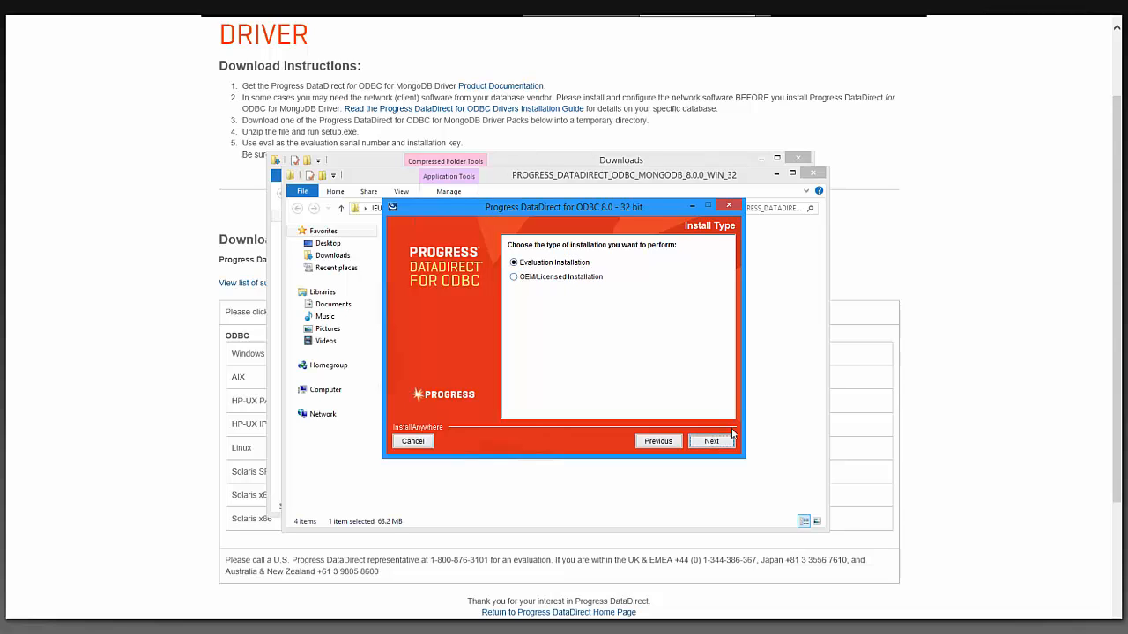
{"action": "left_click", "coordinate": [711, 440]}
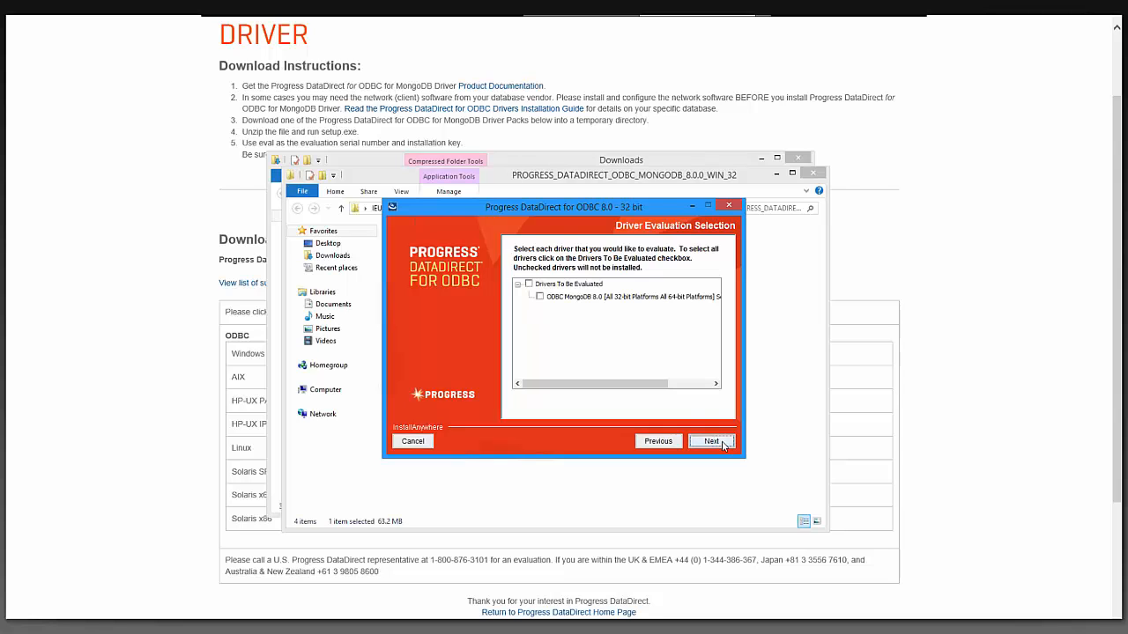
{"action": "left_click", "coordinate": [528, 283]}
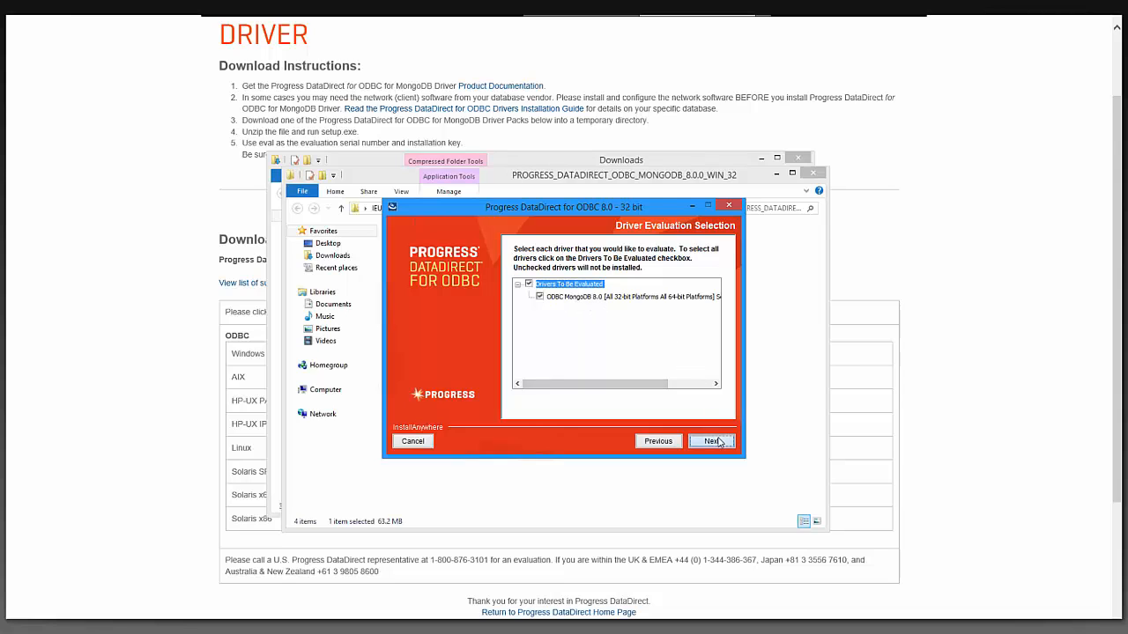
{"action": "left_click", "coordinate": [711, 440]}
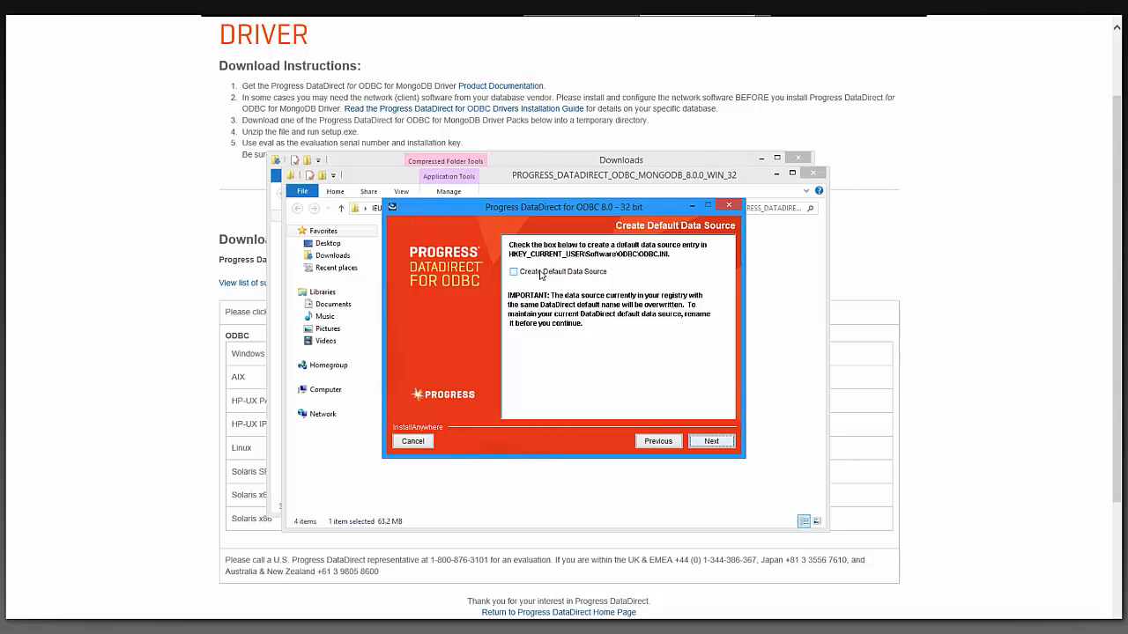
{"action": "left_click", "coordinate": [710, 440]}
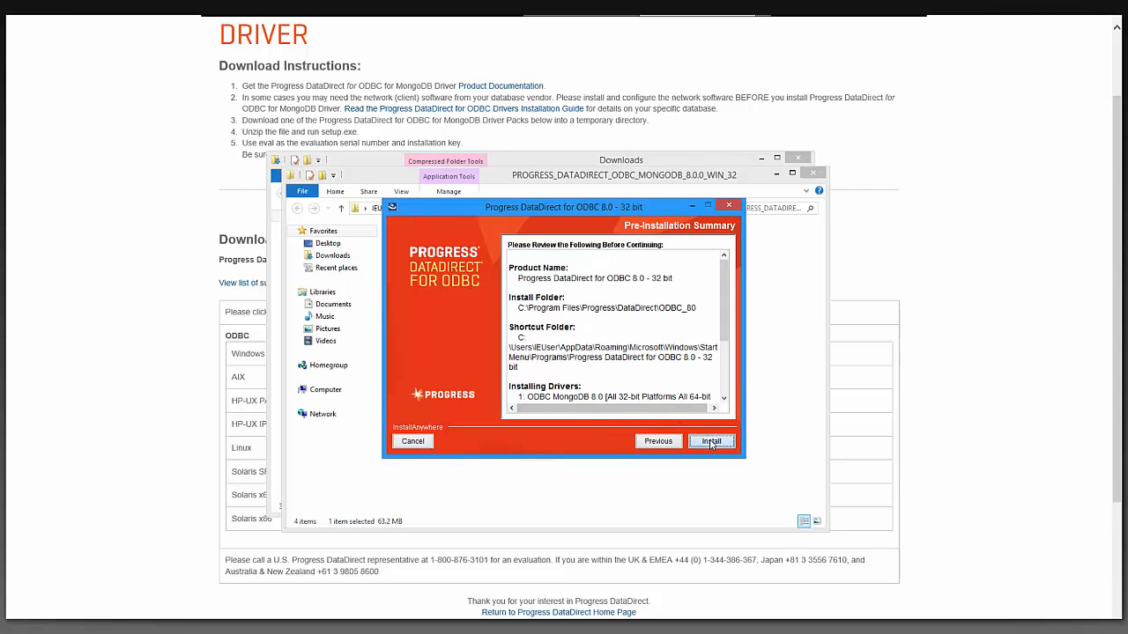
{"action": "left_click", "coordinate": [710, 440]}
{"action": "type", "text": "odbc"}
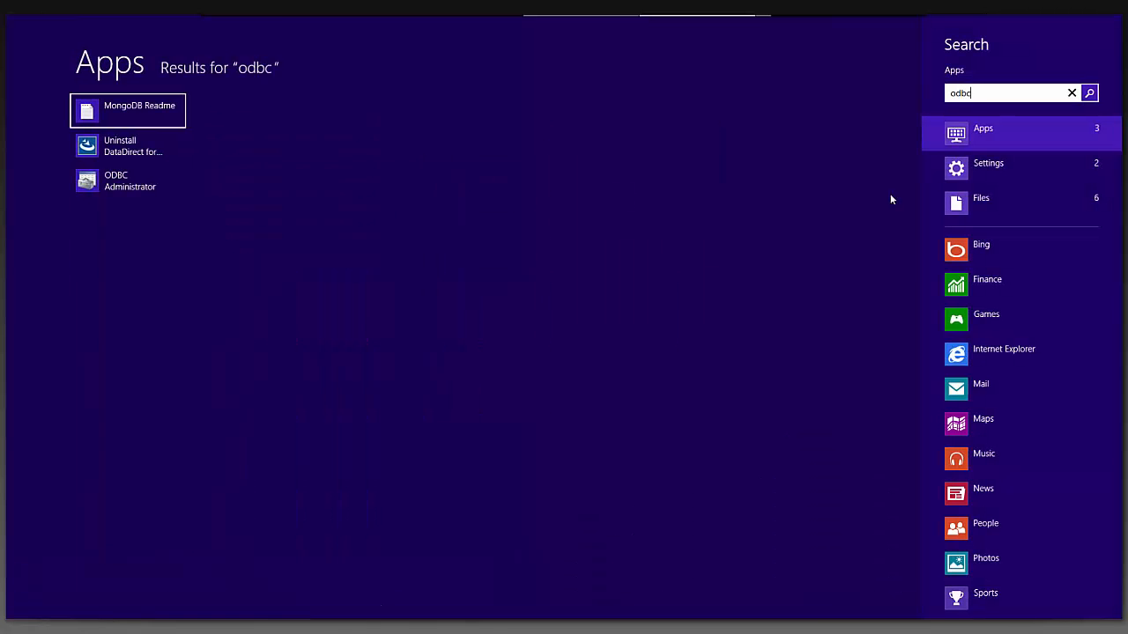
{"action": "mouse_move", "coordinate": [861, 217]}
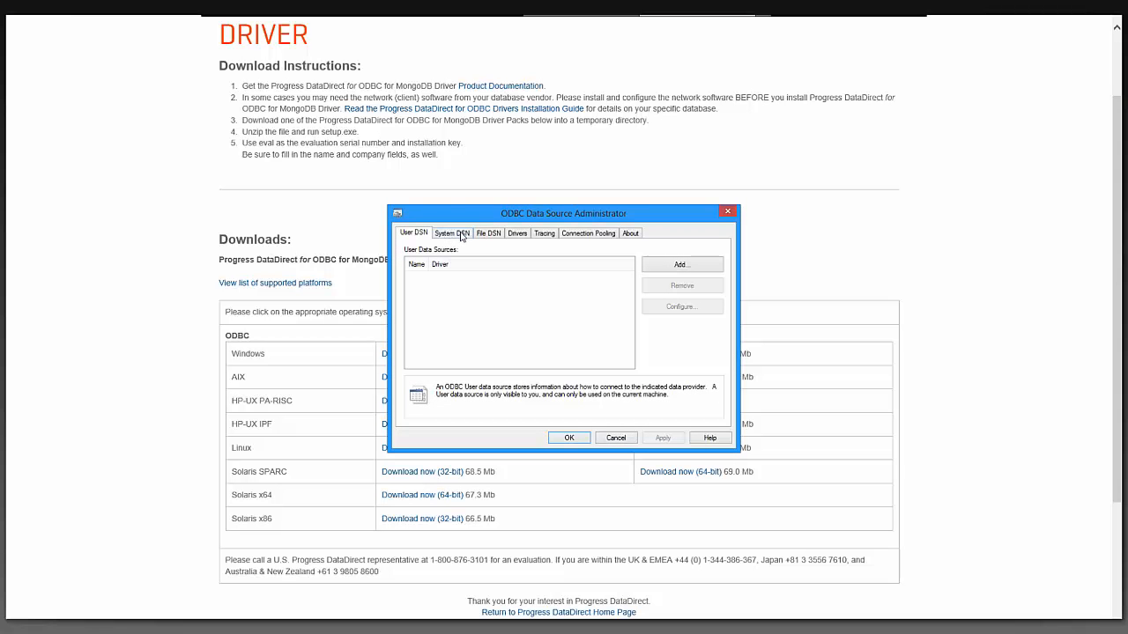
Add a System DSN with the DataDirect 8.0 MongoDB driver and begin entering the host name
{"action": "left_click", "coordinate": [451, 232]}
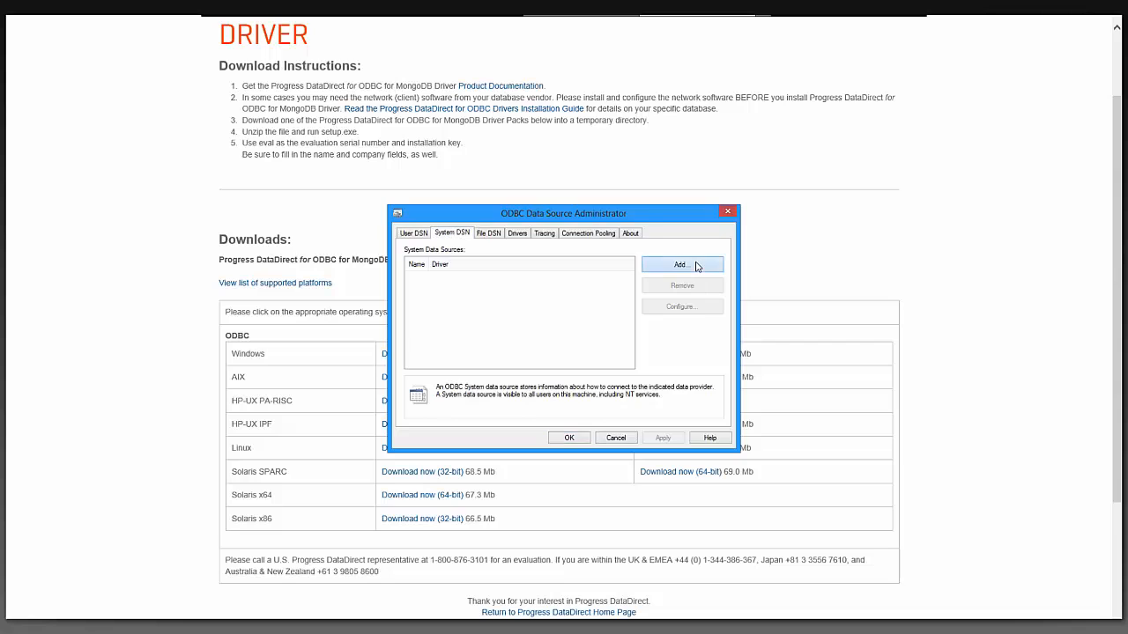
{"action": "left_click", "coordinate": [680, 265]}
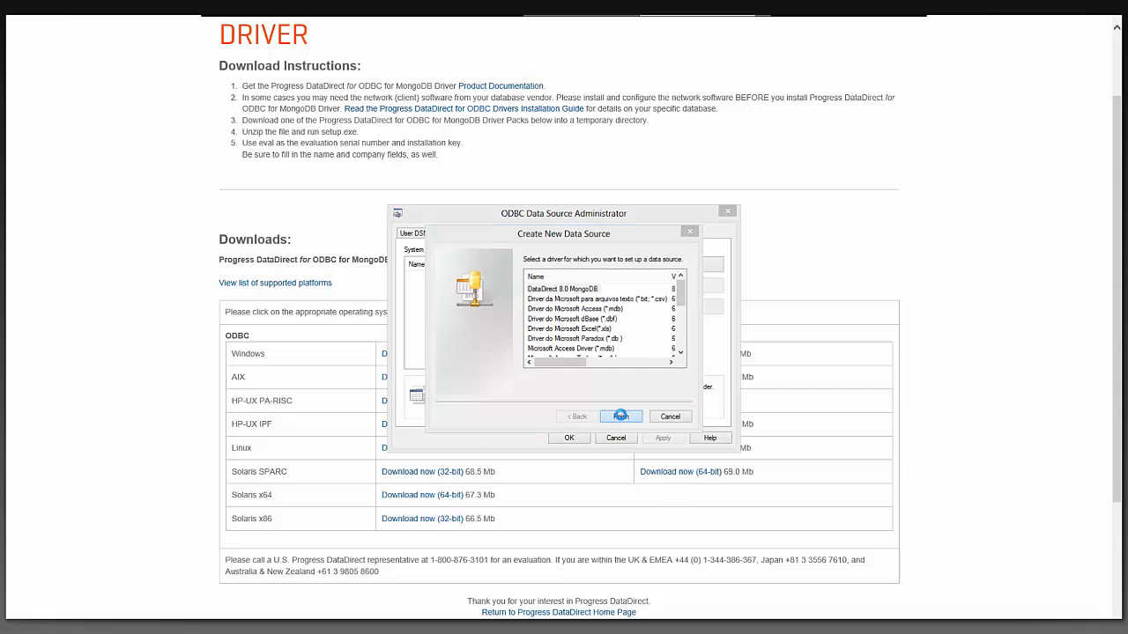
{"action": "left_click", "coordinate": [620, 415]}
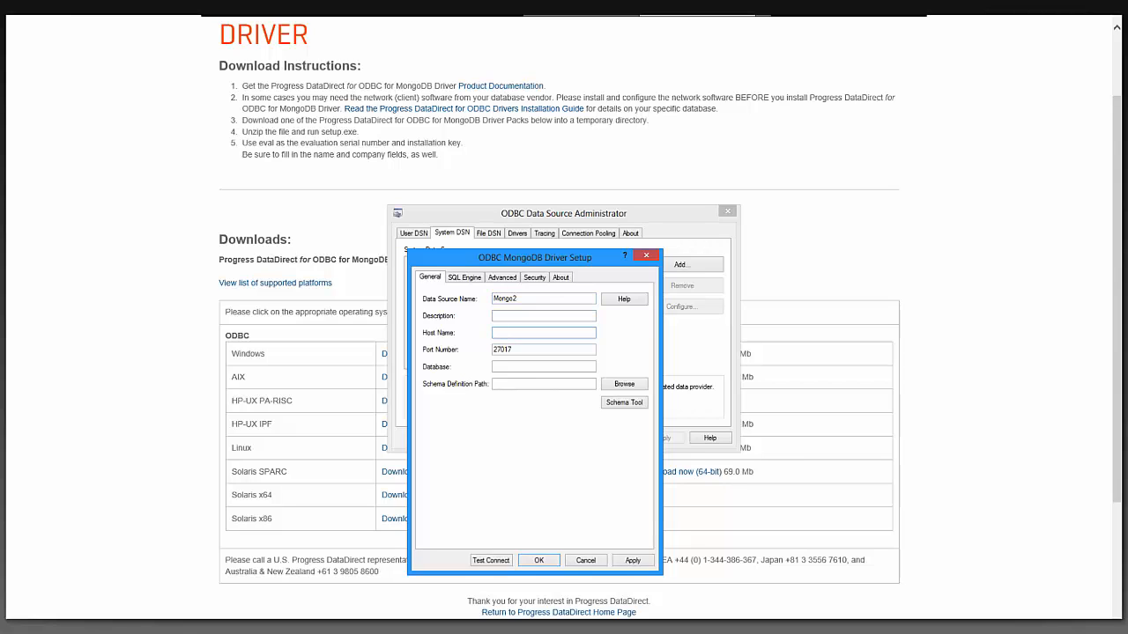
{"action": "type", "text": "IE"}
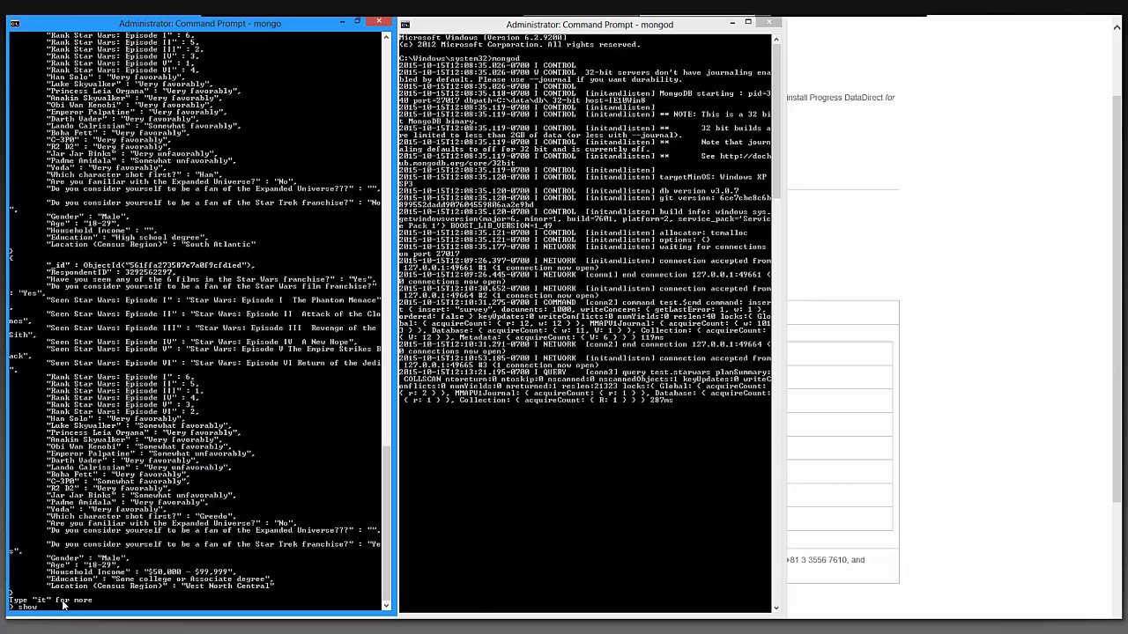
Run 'show dbs' in the mongo shell to list the local and test databases
{"action": "type", "text": "show dbs"}
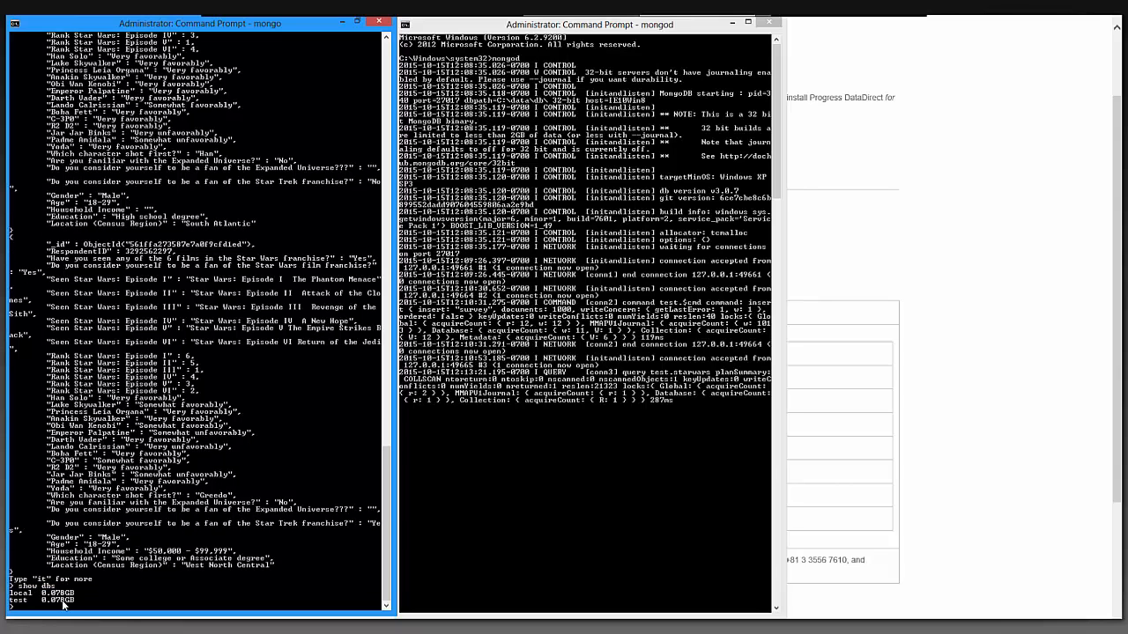
{"action": "mouse_move", "coordinate": [374, 525]}
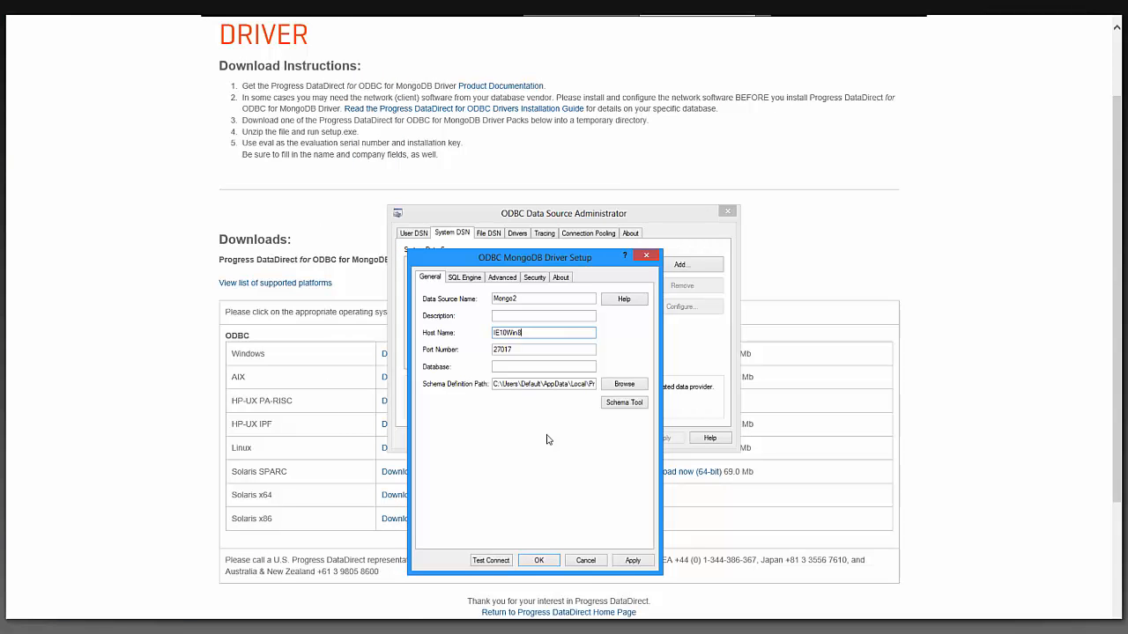
Set database to 'test' and save the schema definition file as 'schema'
{"action": "left_click", "coordinate": [544, 350]}
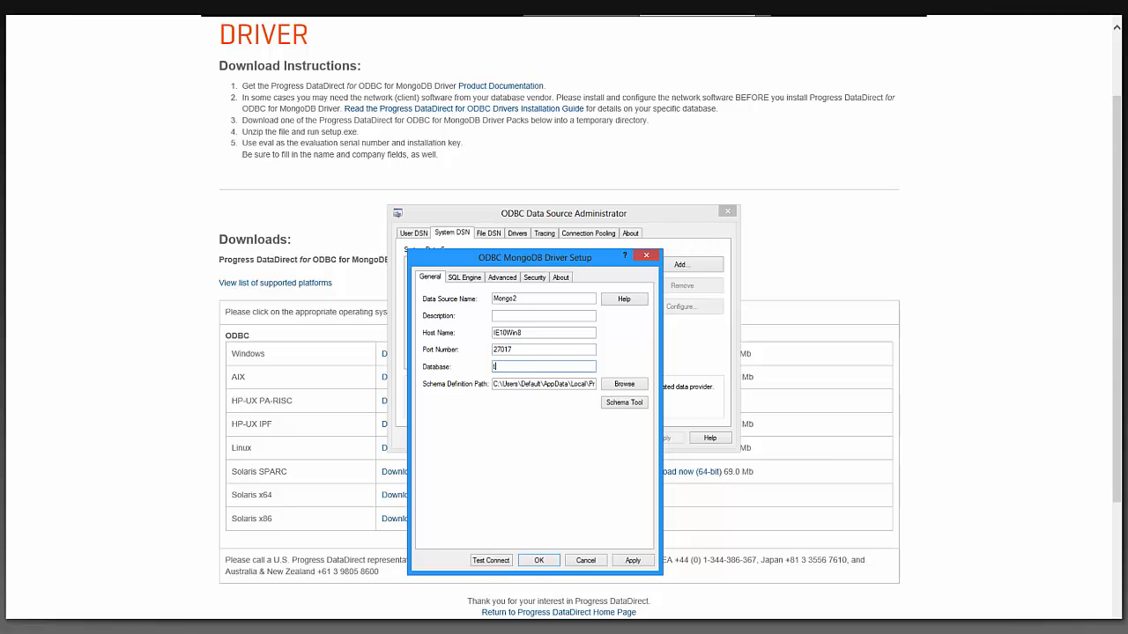
{"action": "type", "text": "test"}
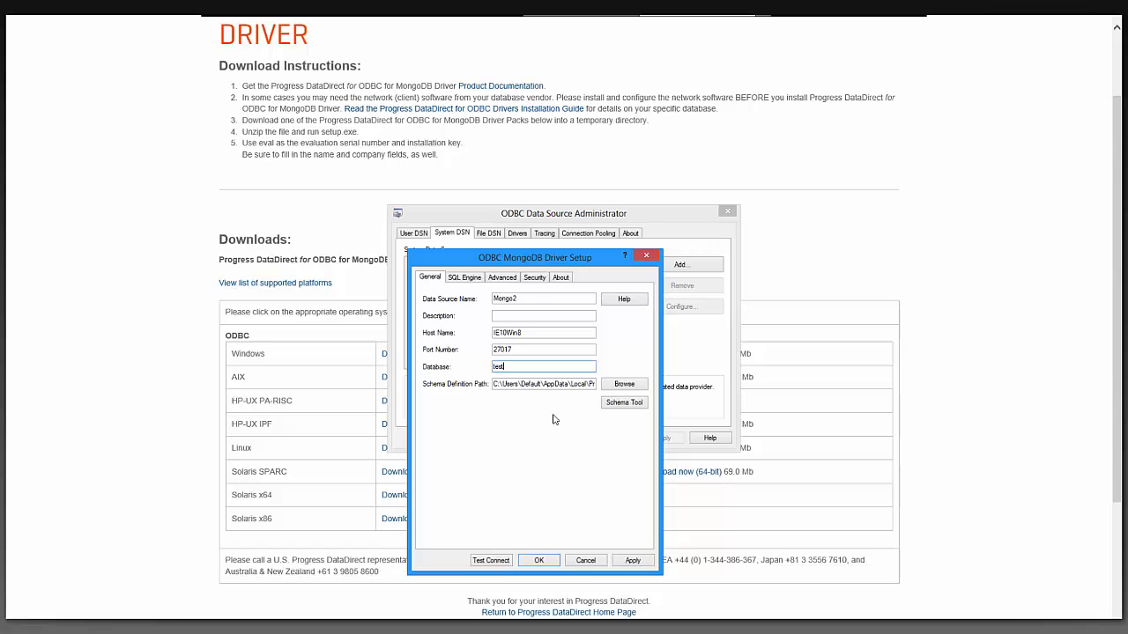
{"action": "mouse_move", "coordinate": [527, 411]}
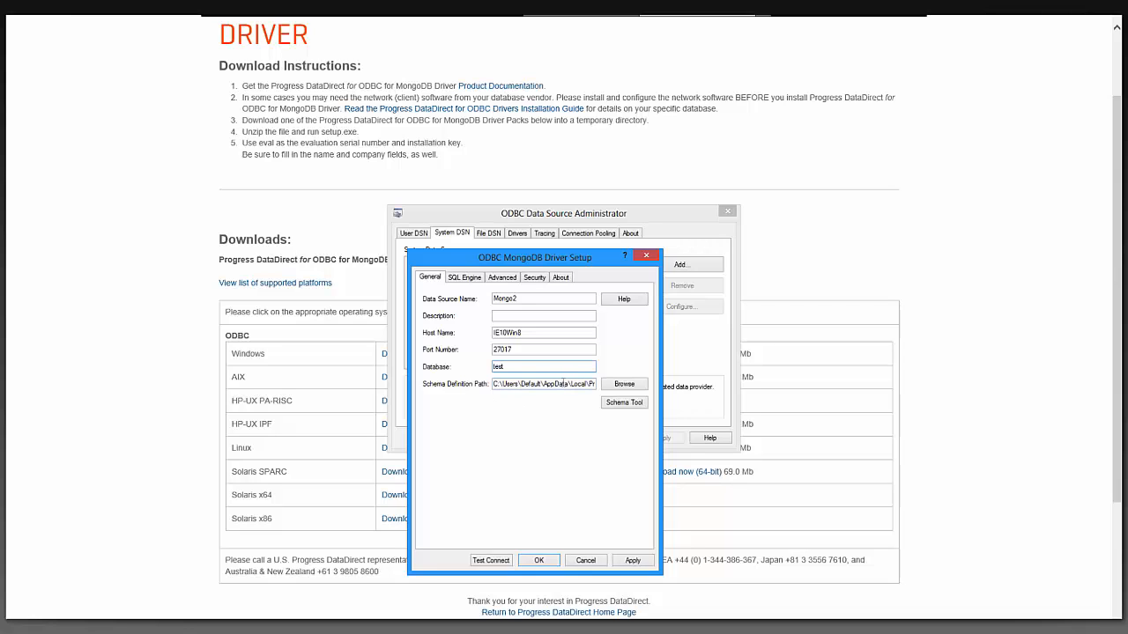
{"action": "left_click", "coordinate": [623, 383]}
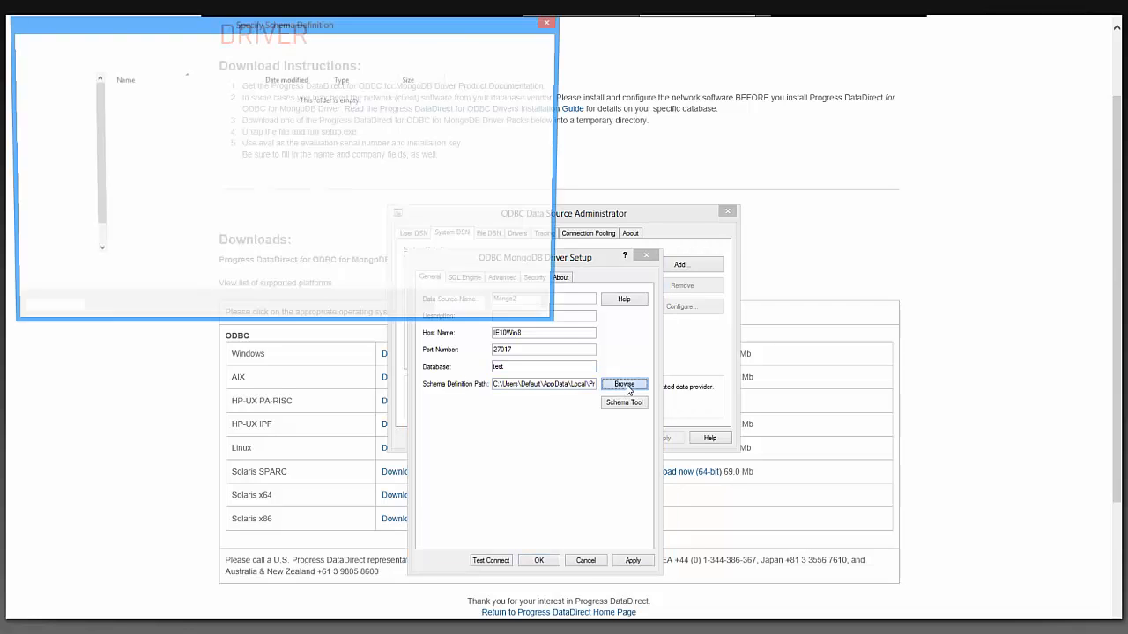
{"action": "left_click", "coordinate": [623, 384]}
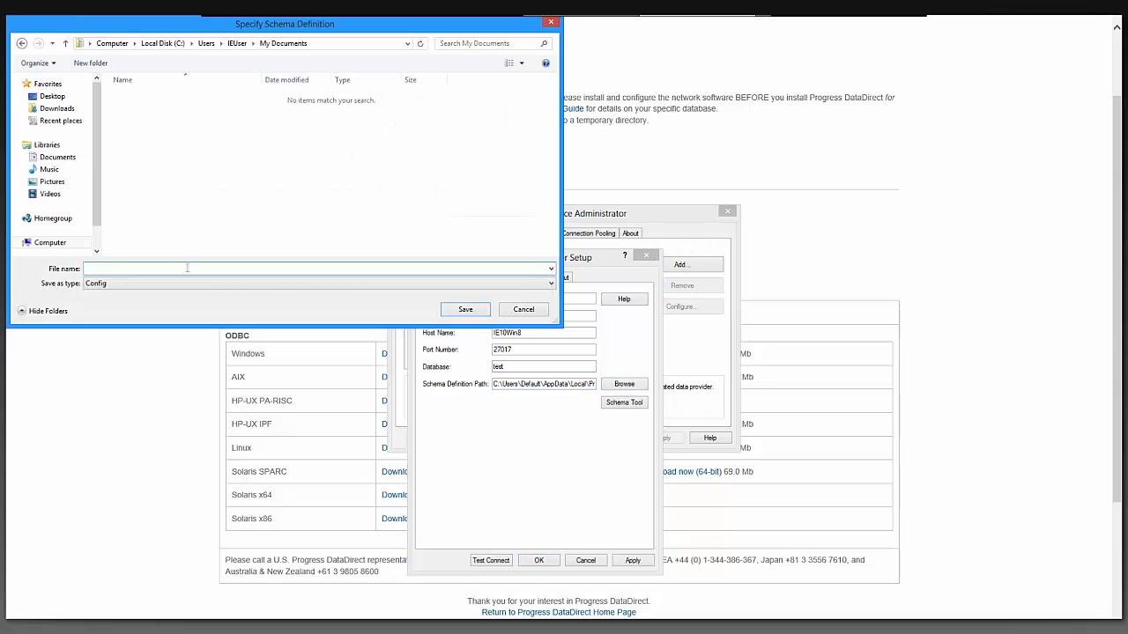
{"action": "type", "text": "schema"}
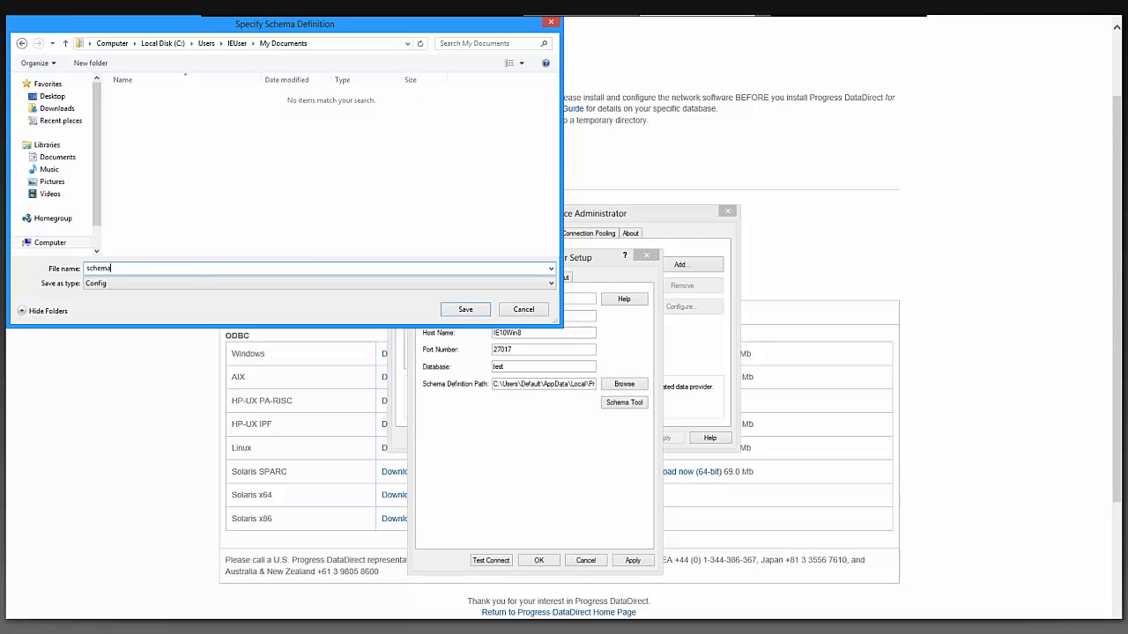
{"action": "left_click", "coordinate": [464, 309]}
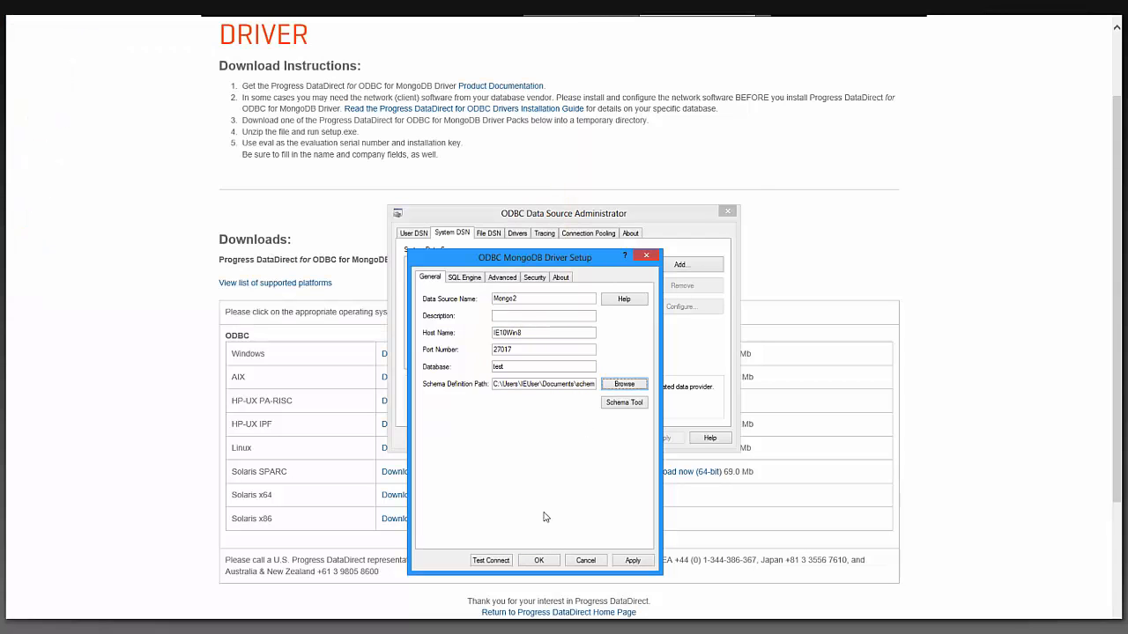
Test the Mongo2 connection, acknowledging the new schema notice and logging on as user test
{"action": "left_click", "coordinate": [491, 561]}
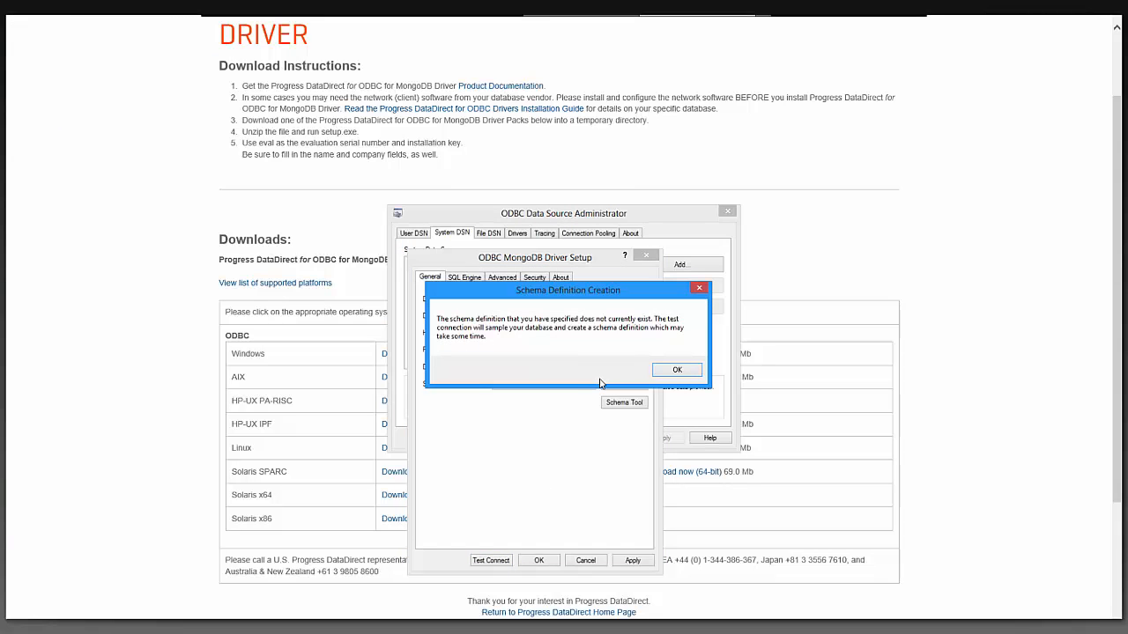
{"action": "mouse_move", "coordinate": [529, 343]}
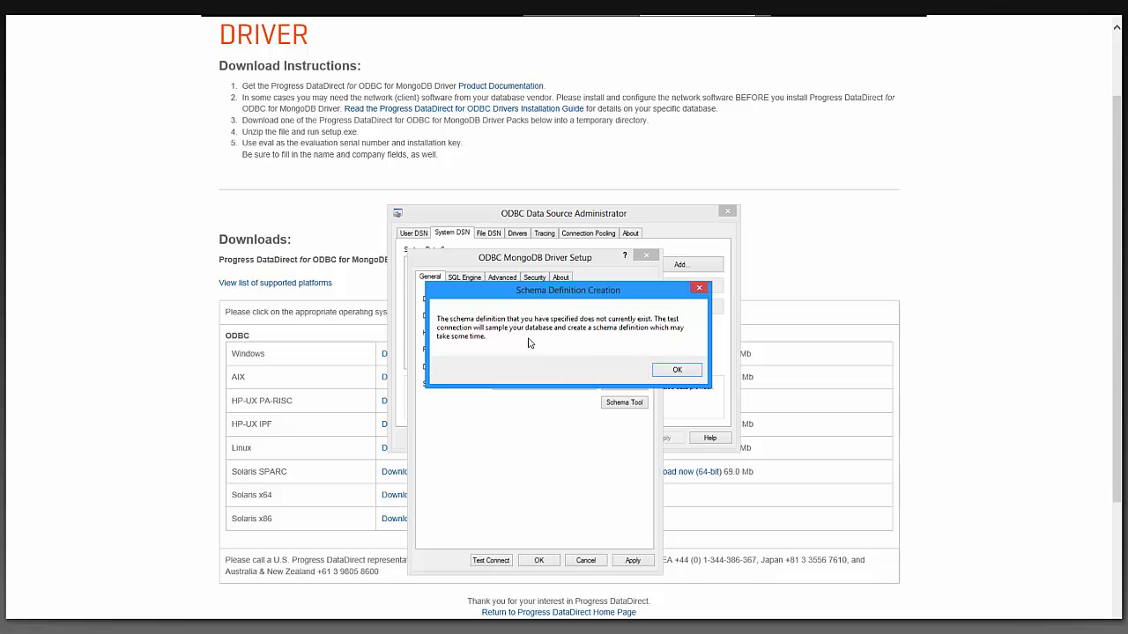
{"action": "mouse_move", "coordinate": [576, 347]}
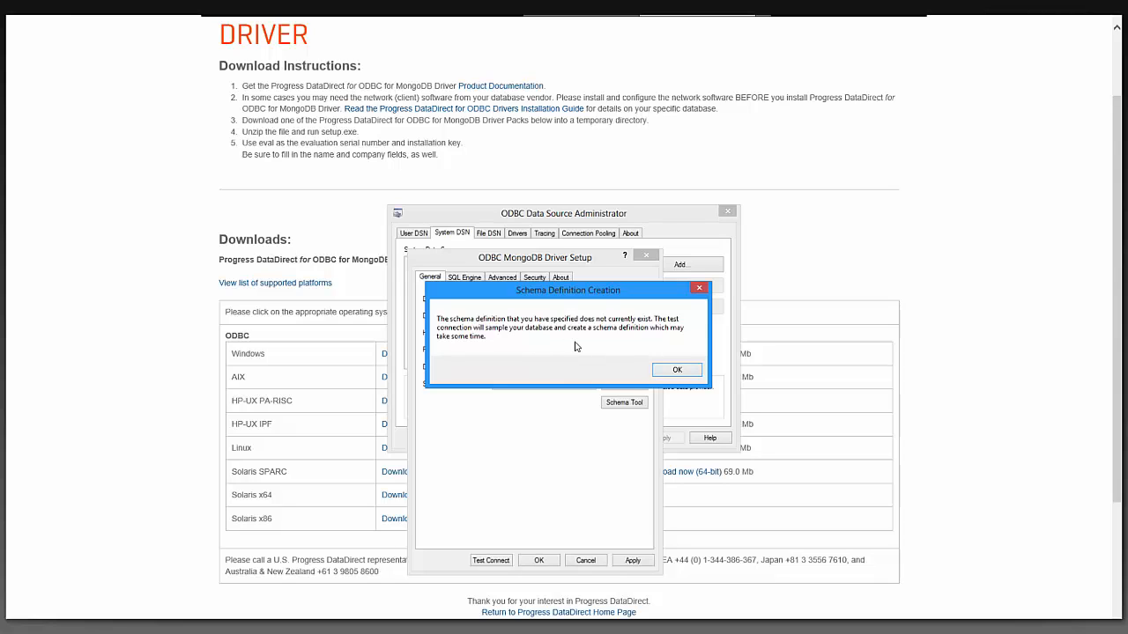
{"action": "mouse_move", "coordinate": [556, 344]}
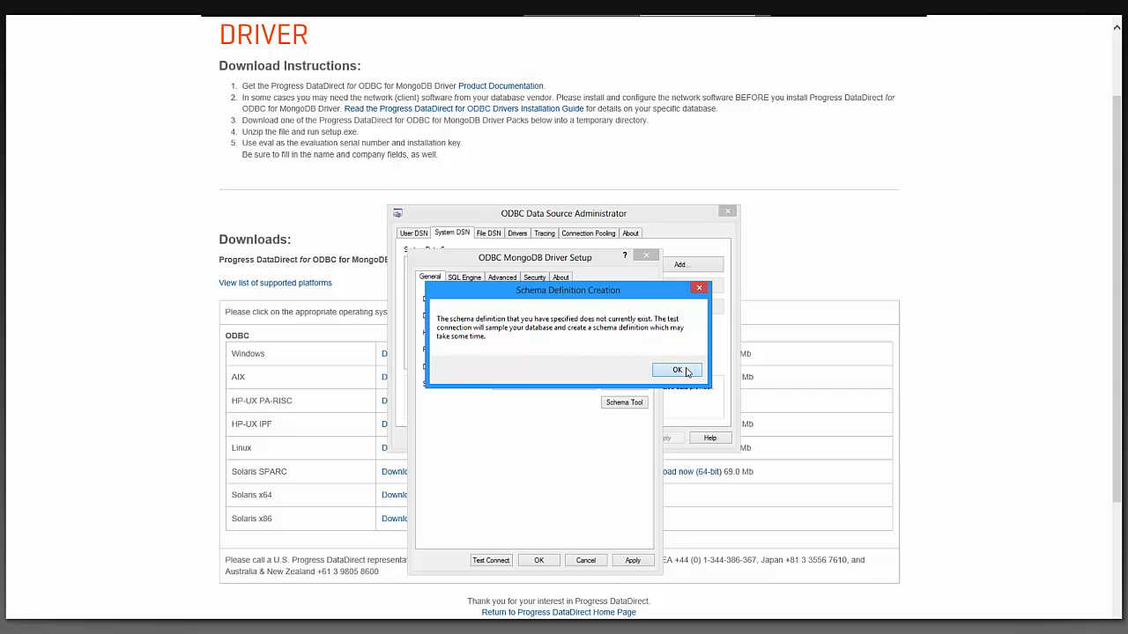
{"action": "left_click", "coordinate": [676, 370]}
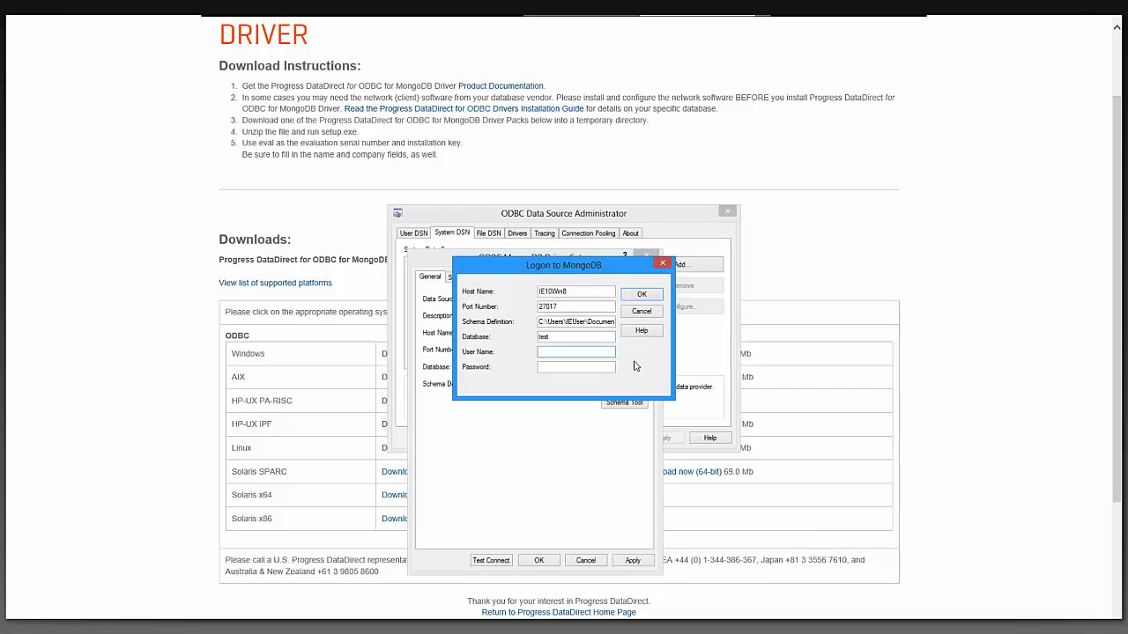
{"action": "type", "text": "test"}
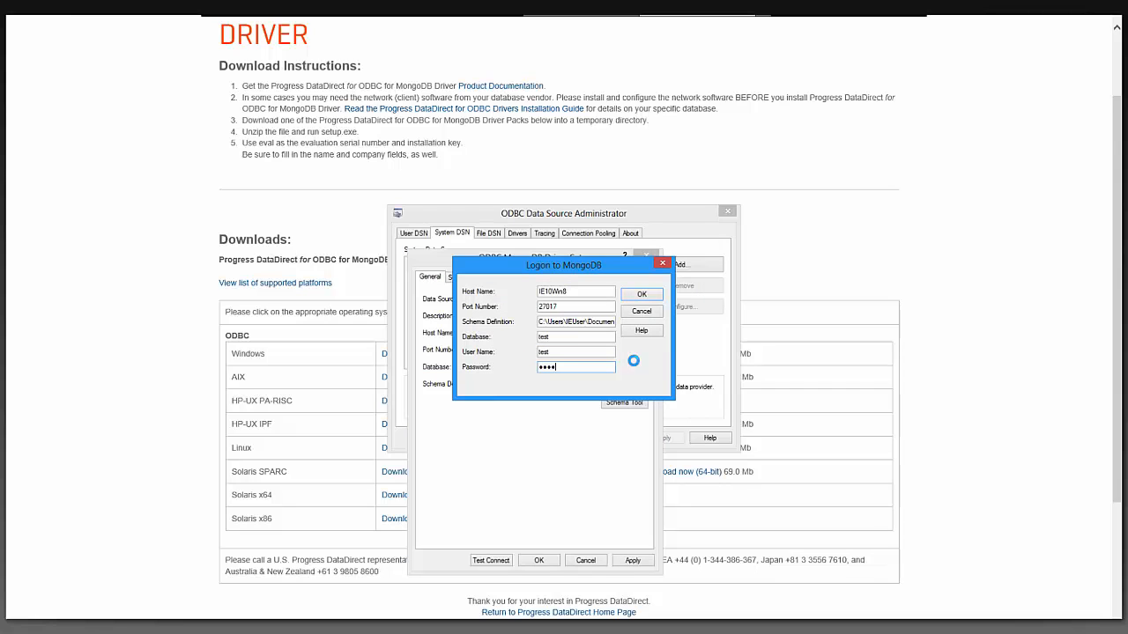
{"action": "left_click", "coordinate": [641, 293]}
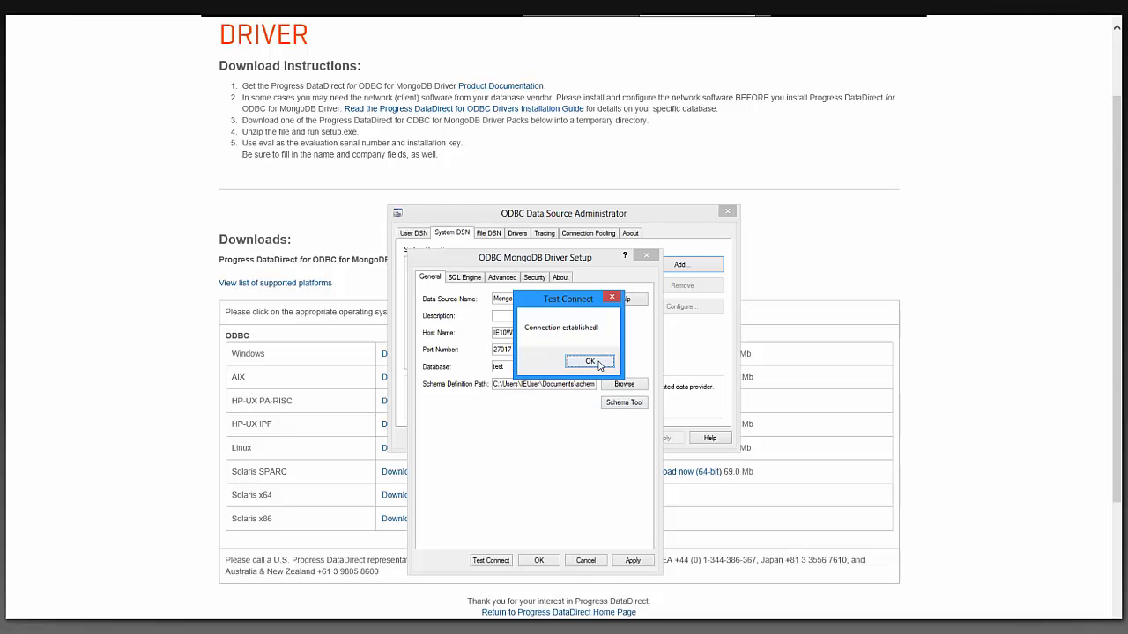
Dismiss the successful Test Connect message and launch the Schema Tool for Mongo2
{"action": "left_click", "coordinate": [590, 361]}
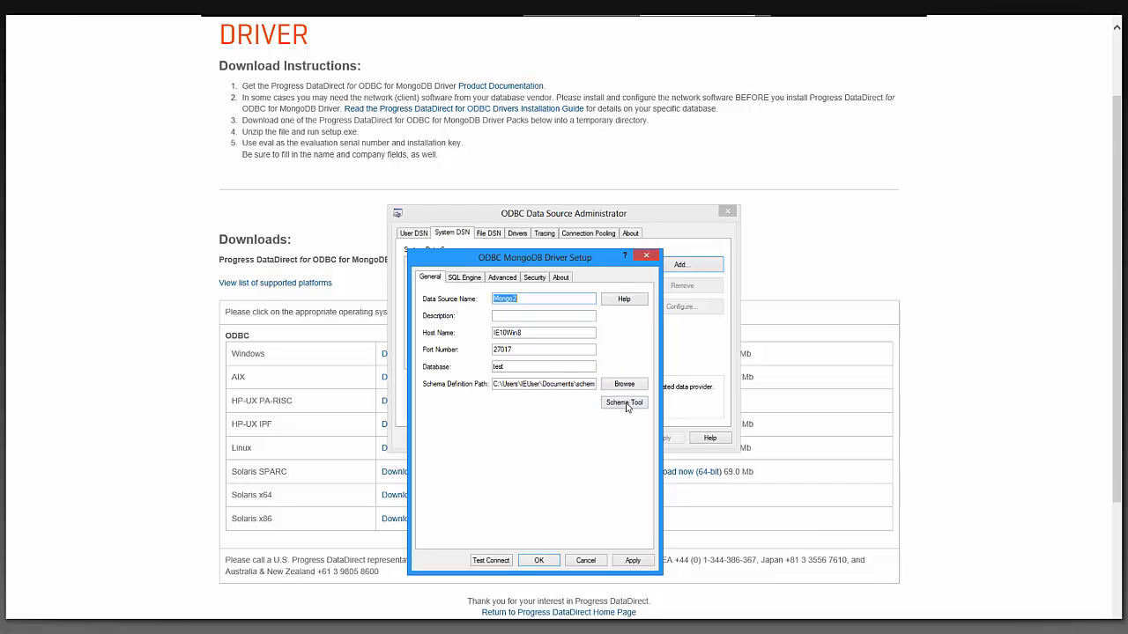
{"action": "left_click", "coordinate": [624, 403]}
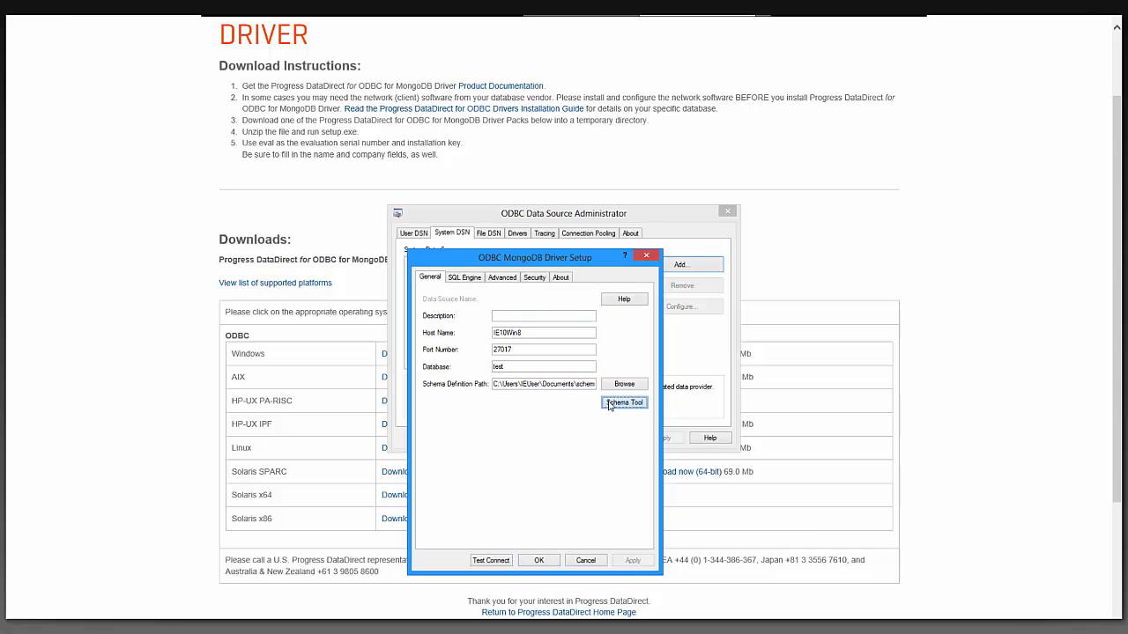
{"action": "left_click", "coordinate": [623, 402]}
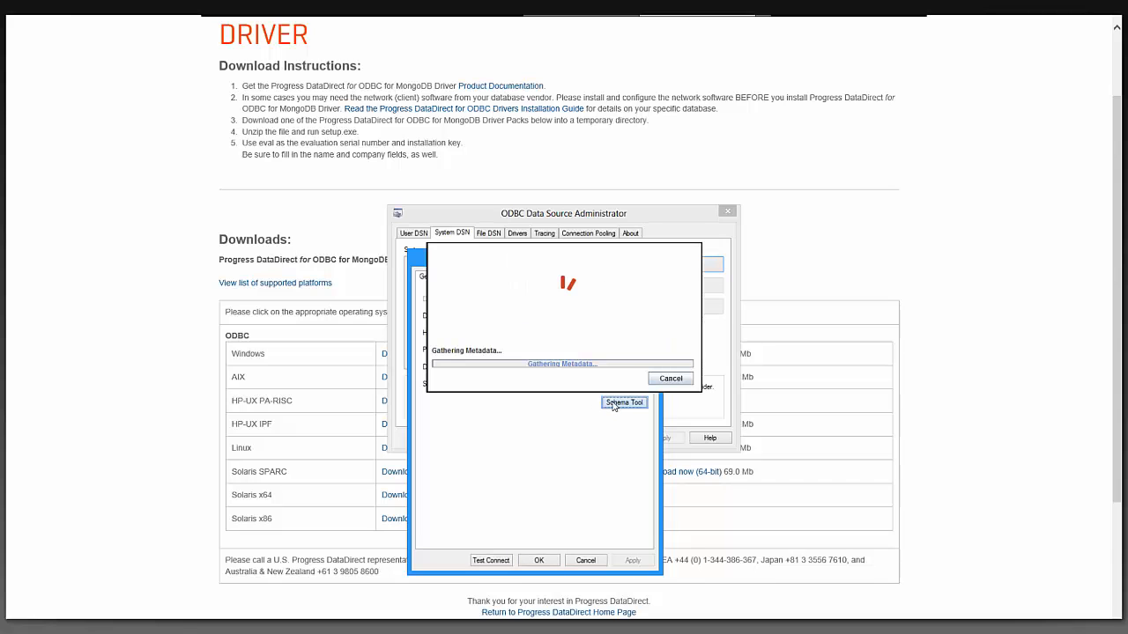
{"action": "left_click", "coordinate": [624, 403]}
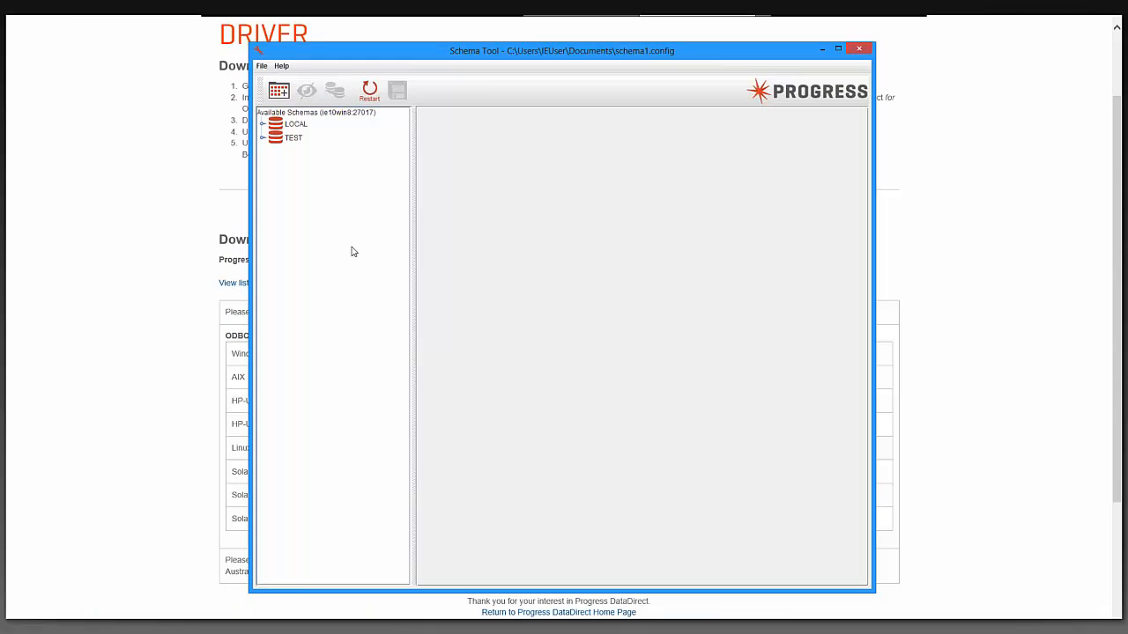
{"action": "mouse_move", "coordinate": [325, 172]}
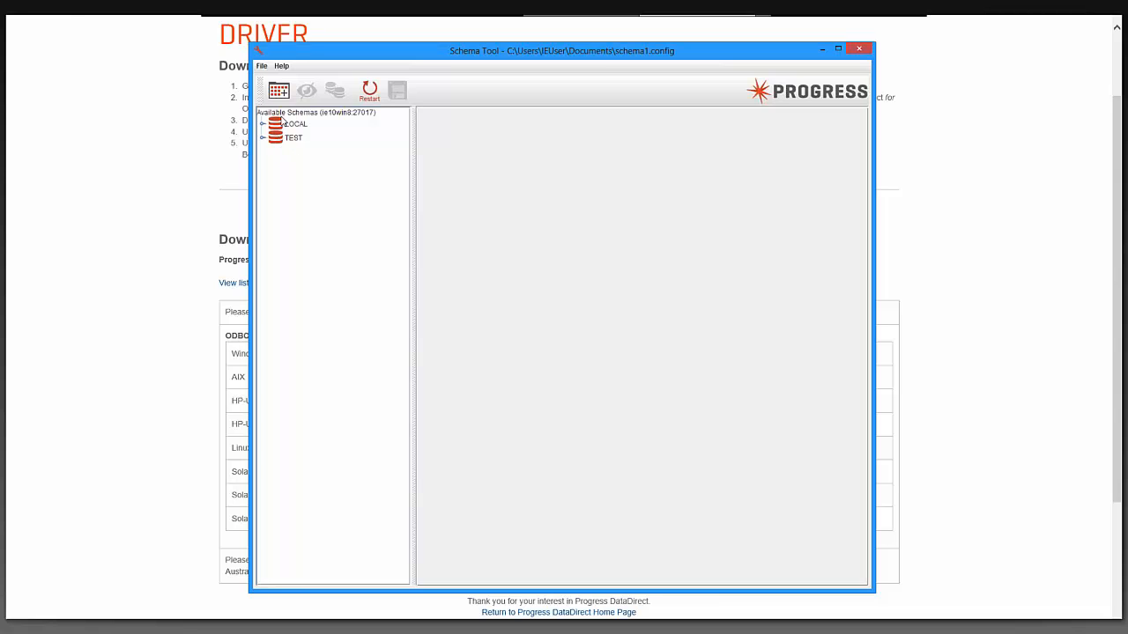
Expand the TEST schema and widen the schema tree pane so table names fit
{"action": "left_click", "coordinate": [294, 138]}
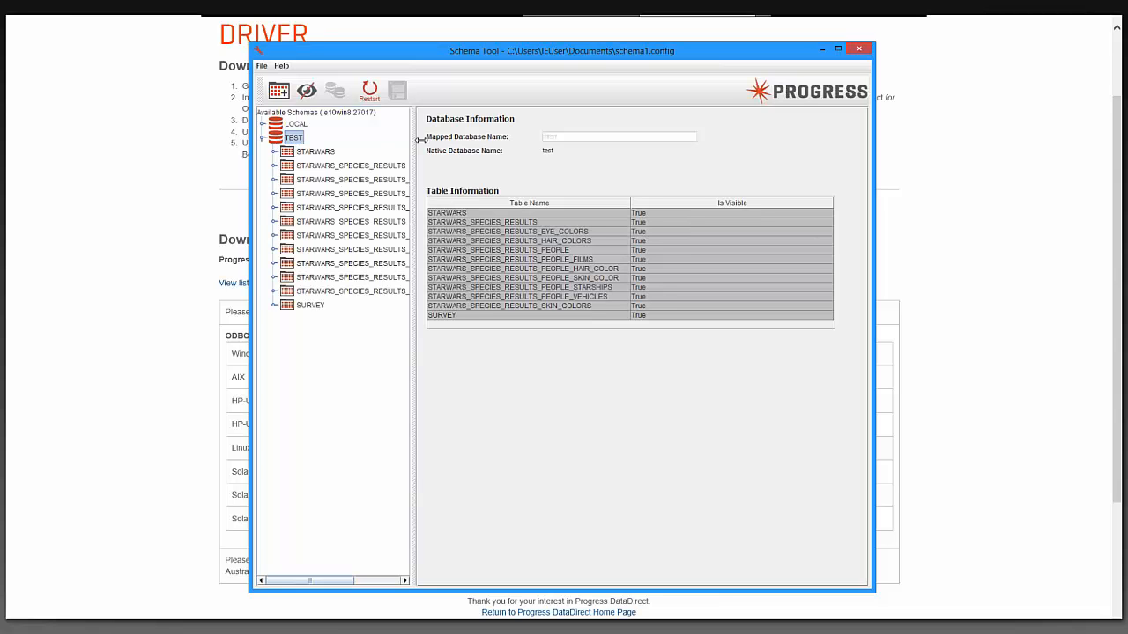
{"action": "left_click_drag", "start_coordinate": [416, 141], "coordinate": [476, 141]}
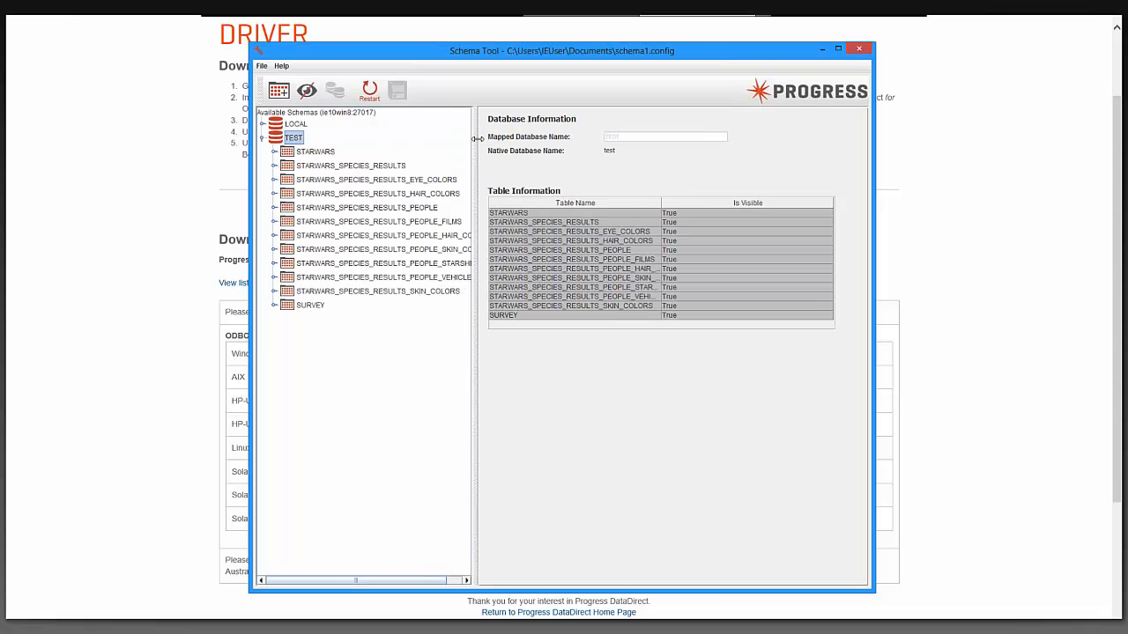
{"action": "left_click_drag", "start_coordinate": [477, 139], "coordinate": [535, 139]}
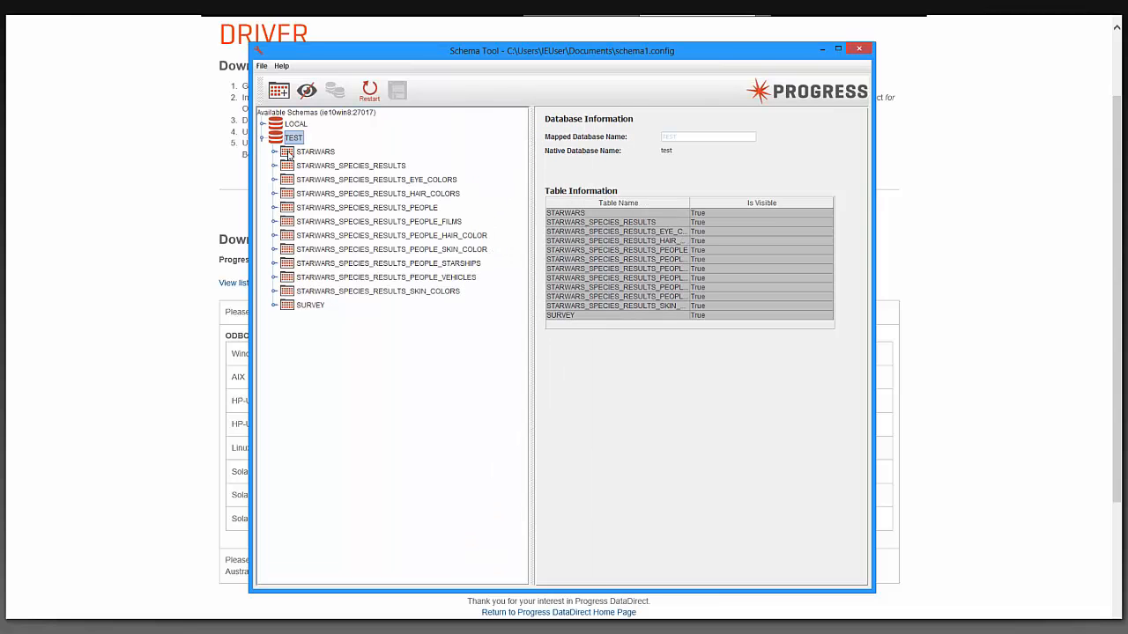
Browse the SURVEY table's column definitions, then select the STARWARS table
{"action": "left_click", "coordinate": [310, 305]}
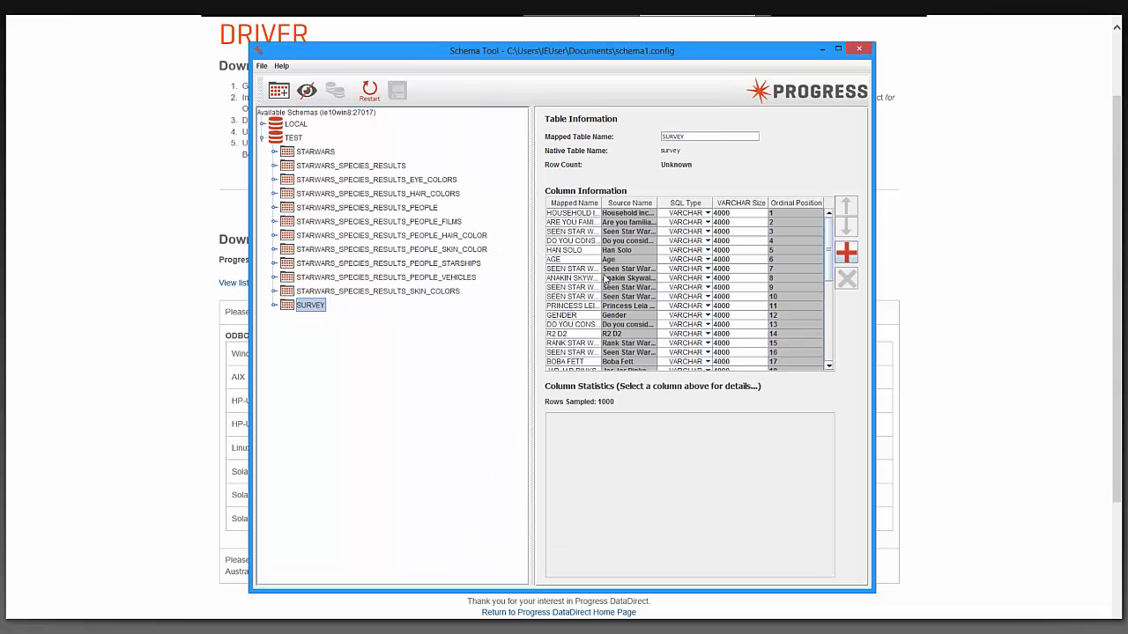
{"action": "scroll", "scroll_direction": "down", "scroll_amount": 3}
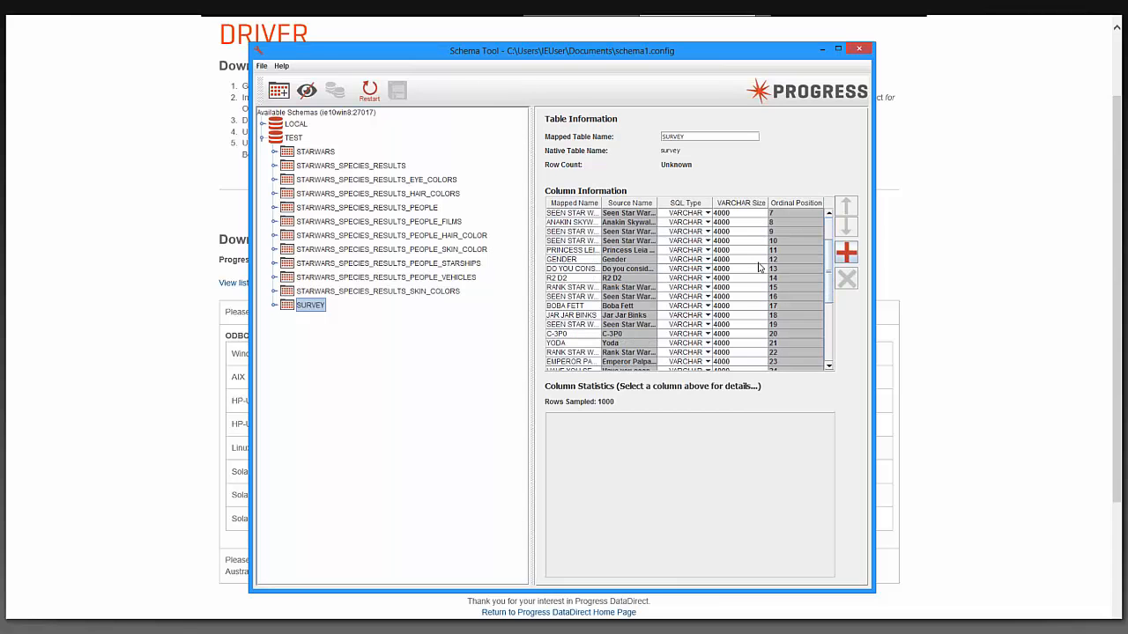
{"action": "scroll", "scroll_direction": "down", "scroll_amount": 3}
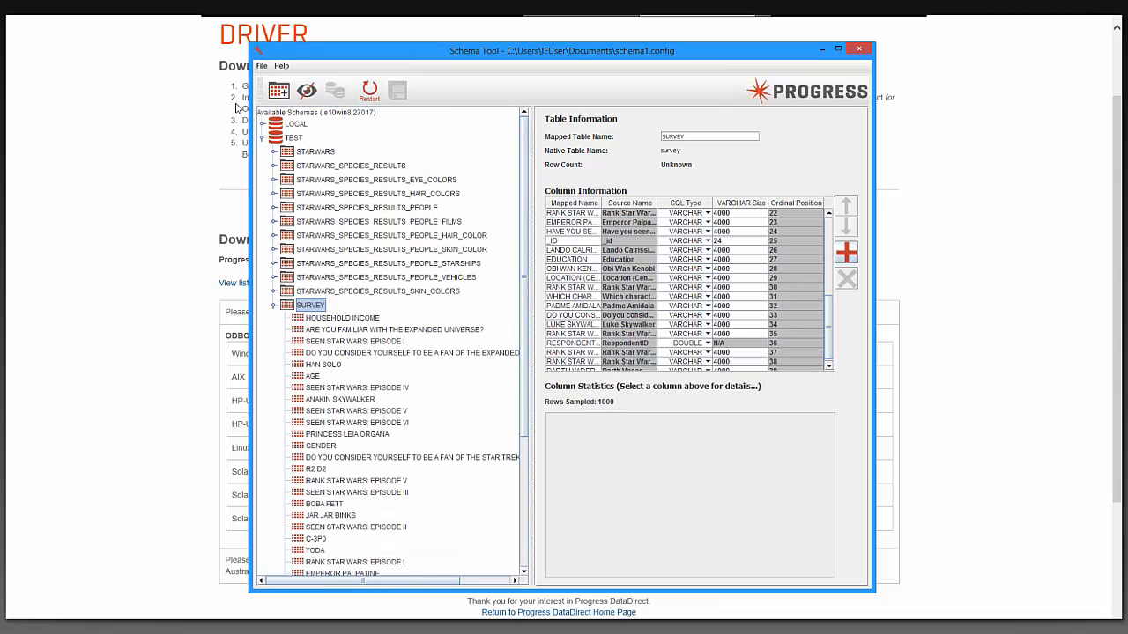
{"action": "mouse_move", "coordinate": [295, 155]}
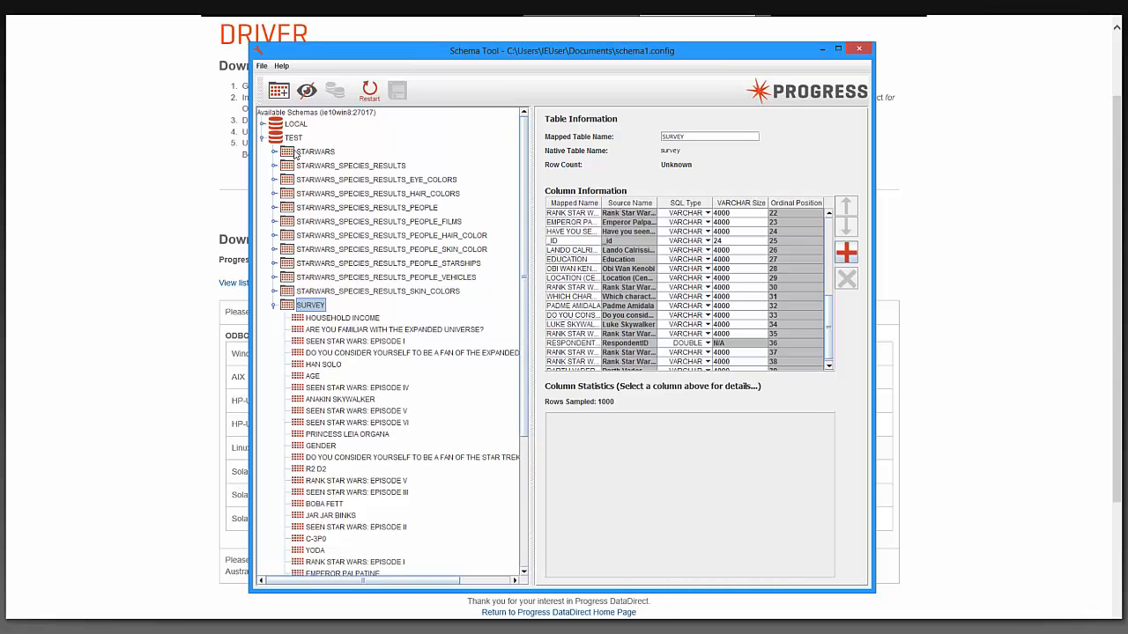
{"action": "left_click", "coordinate": [316, 151]}
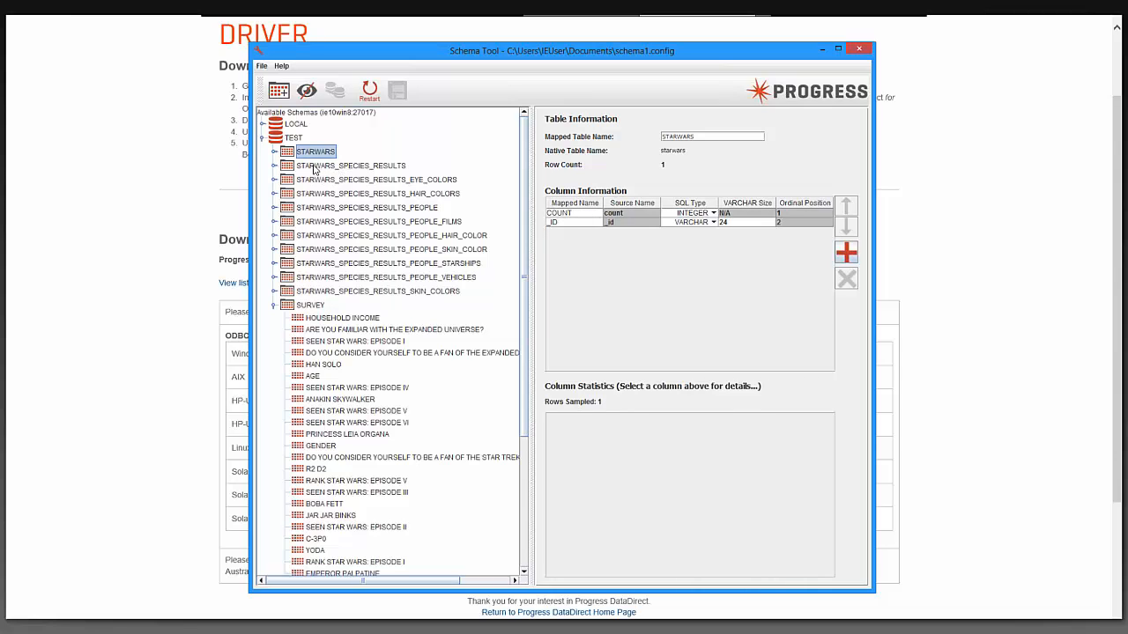
View the columns of STARWARS_SPECIES_RESULTS, EYE_COLORS, HAIR_COLORS and PEOPLE, then close Schema Tool
{"action": "left_click", "coordinate": [350, 166]}
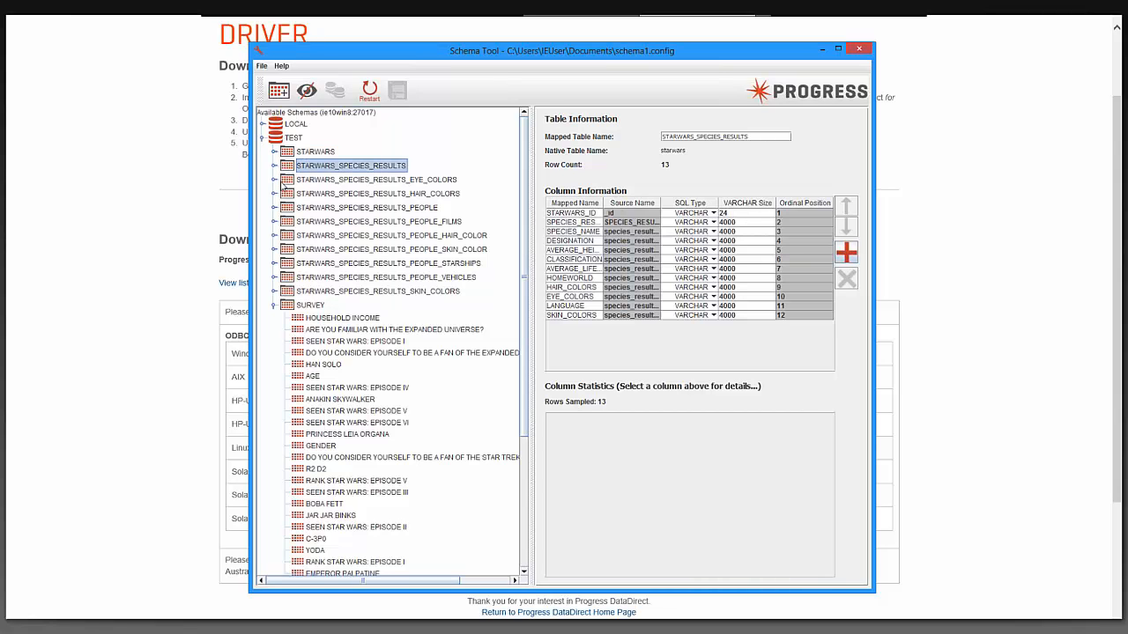
{"action": "left_click", "coordinate": [376, 180]}
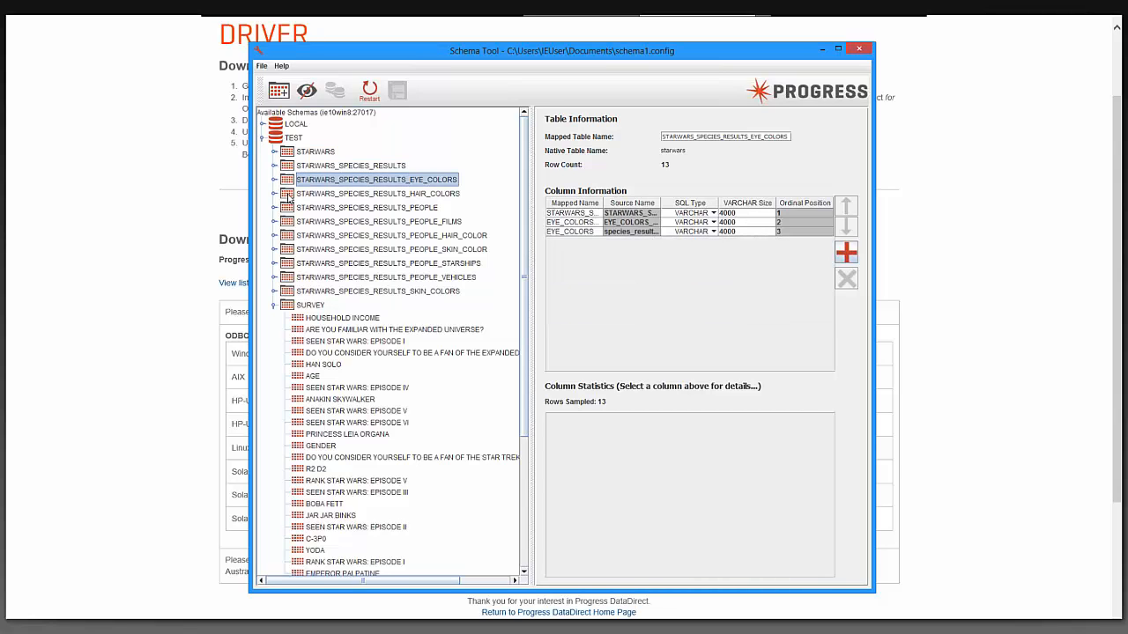
{"action": "left_click", "coordinate": [377, 193]}
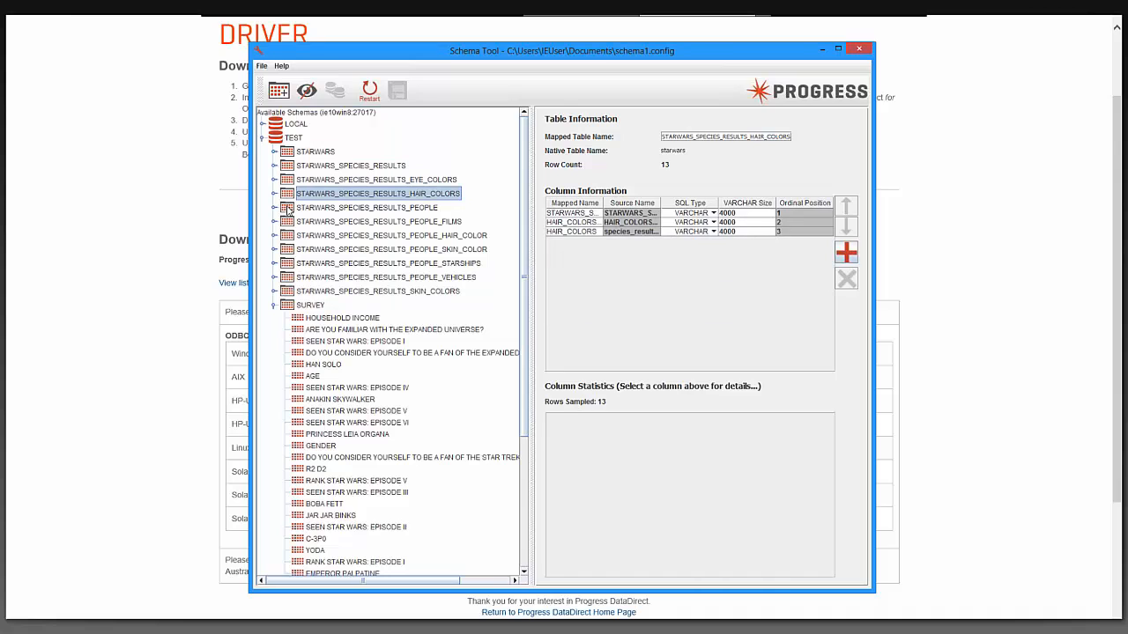
{"action": "left_click", "coordinate": [366, 207]}
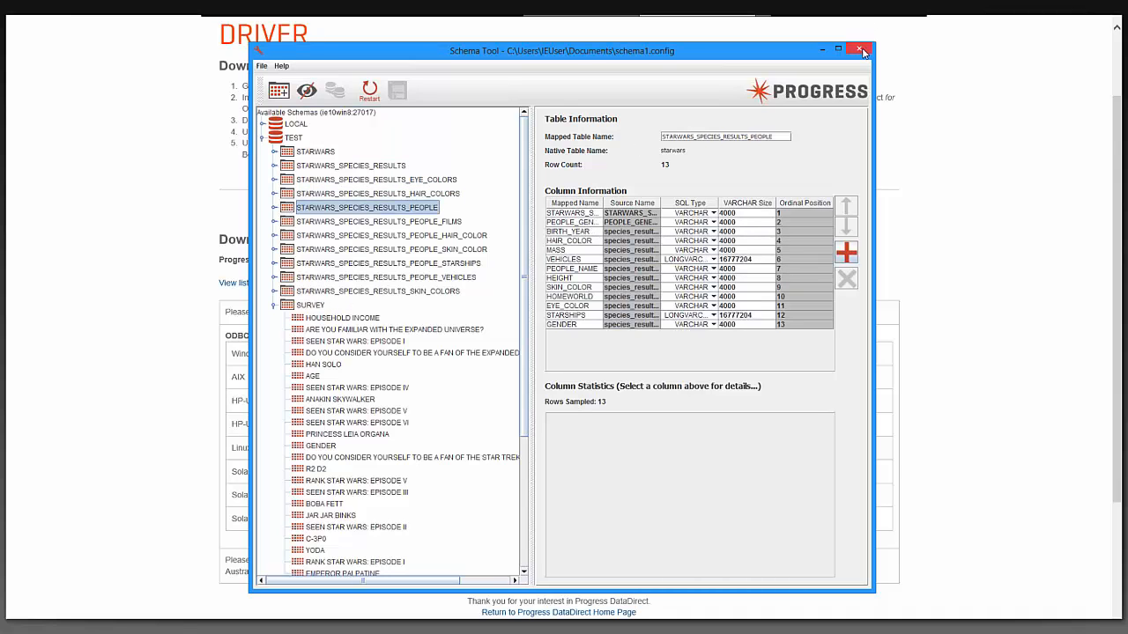
{"action": "left_click", "coordinate": [859, 50]}
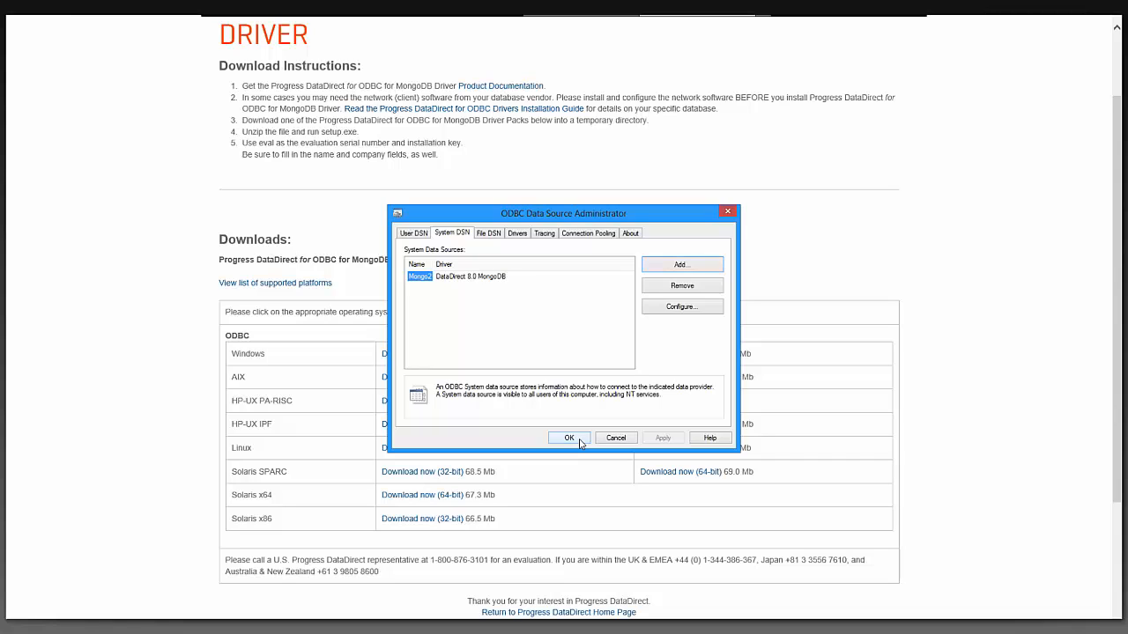
Confirm Mongo2 on the System DSN list and close the administrator with OK
{"action": "left_click", "coordinate": [568, 437]}
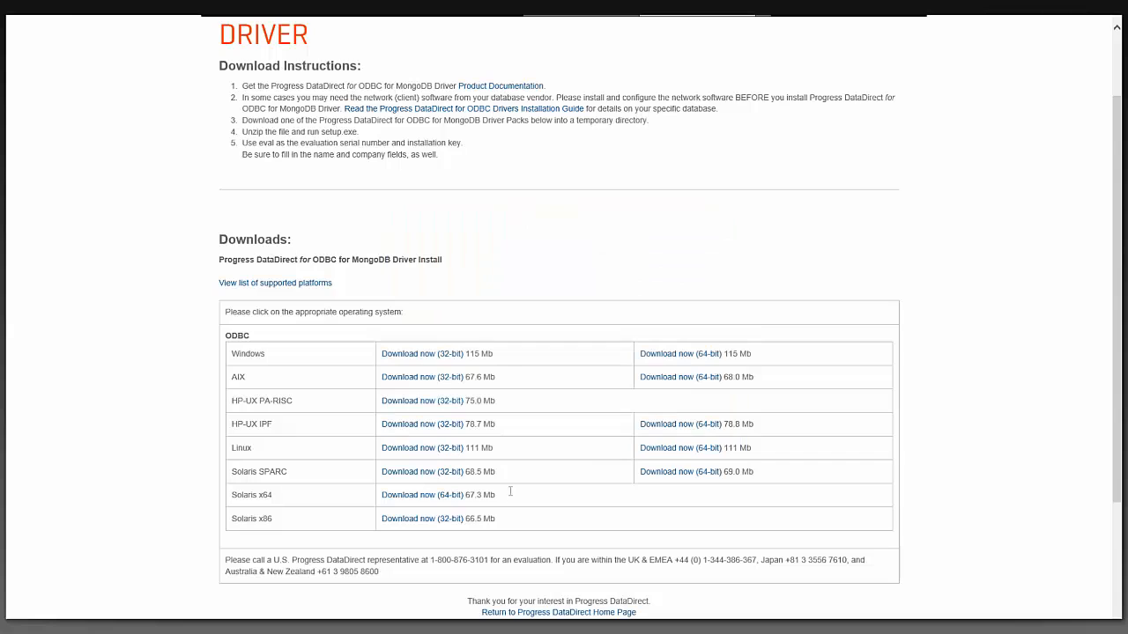
{"action": "mouse_move", "coordinate": [80, 597]}
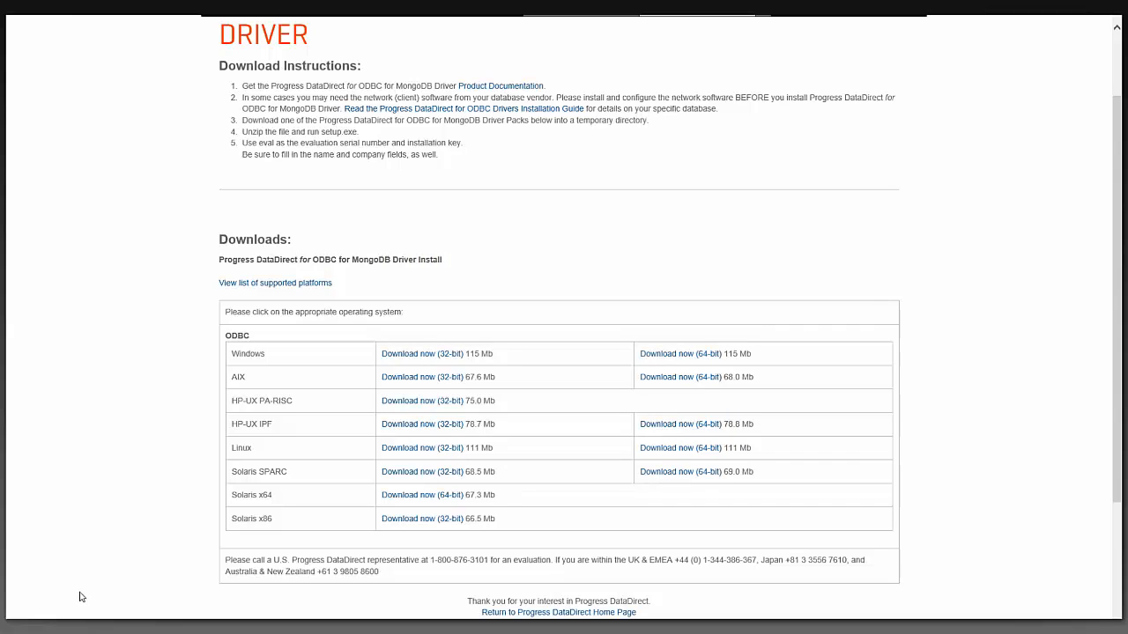